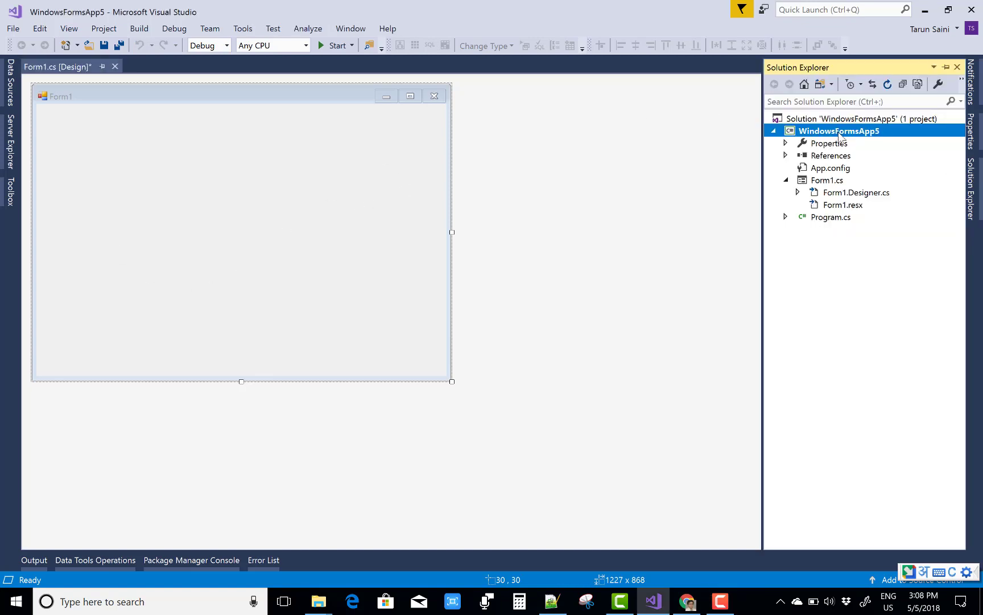
# Add a new class file ButtonEllipse.cs to the WindowsFormsApp5 project via Add > Class
pyautogui.rightClick(838, 131)
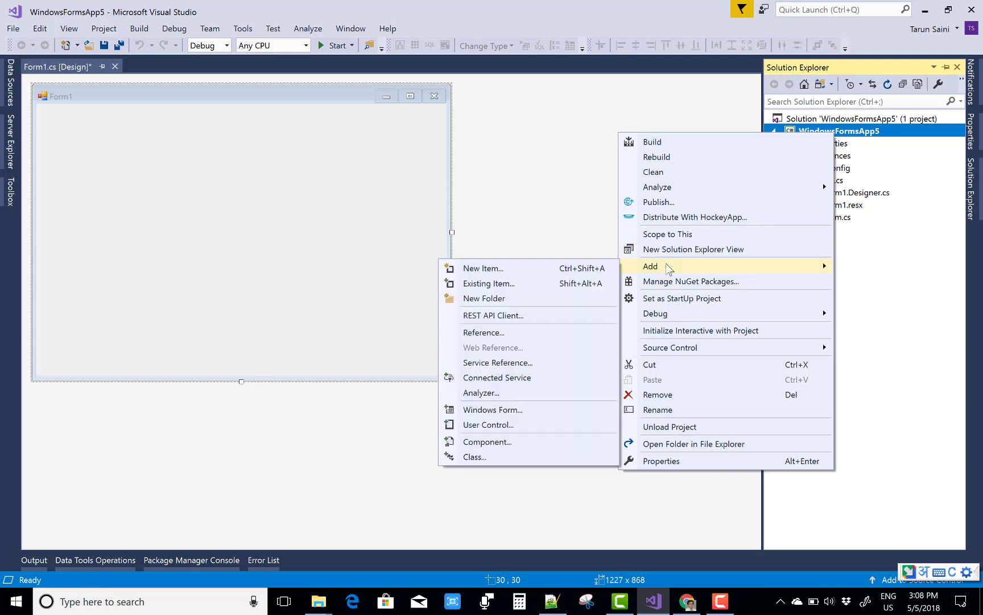
pyautogui.click(482, 267)
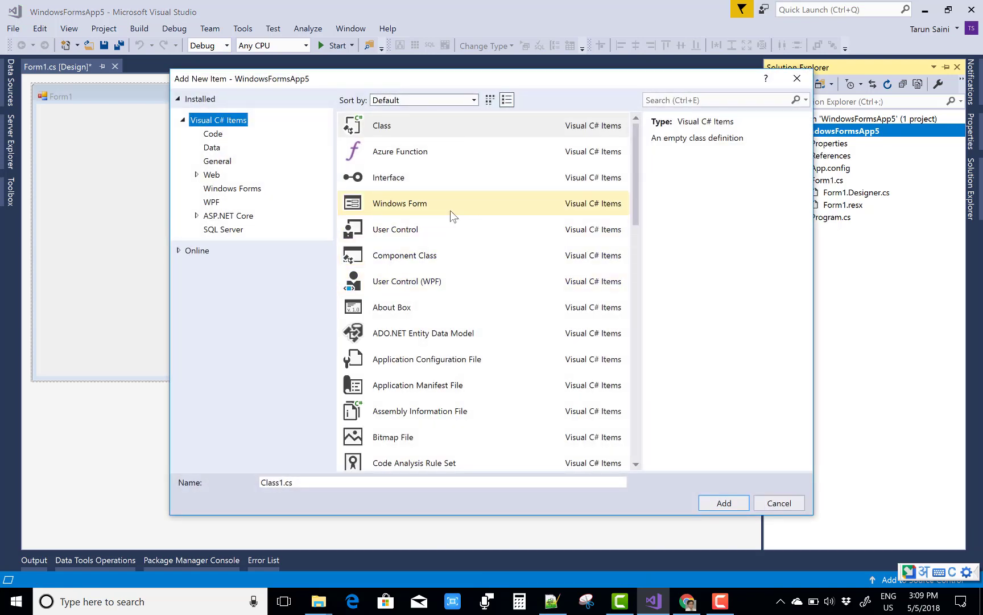
pyautogui.click(381, 125)
pyautogui.write('ButtonEllipse')
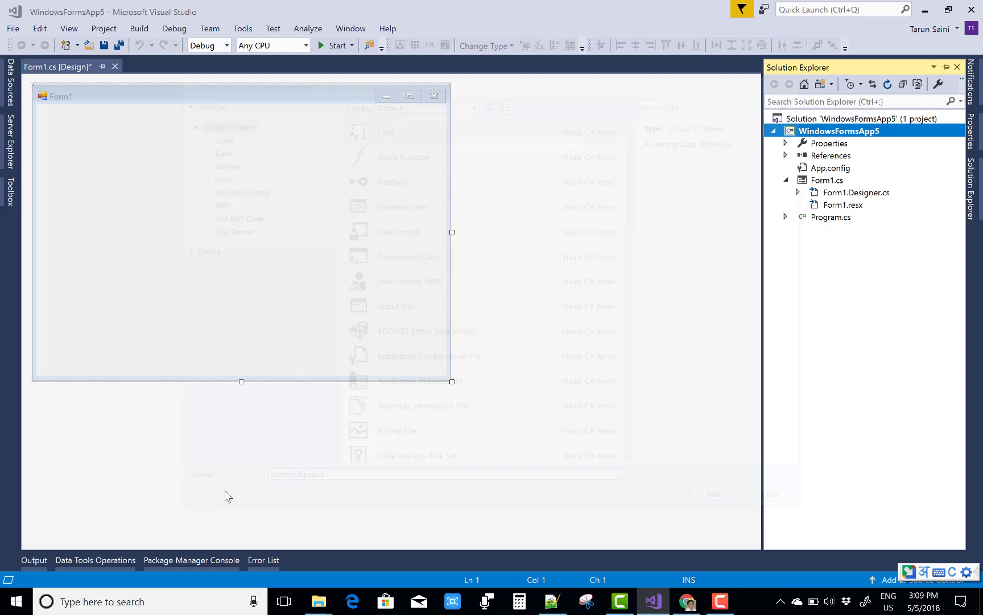
# Make ButtonEllipse inherit from Button and add the using System.Windows.Forms directive
pyautogui.click(713, 494)
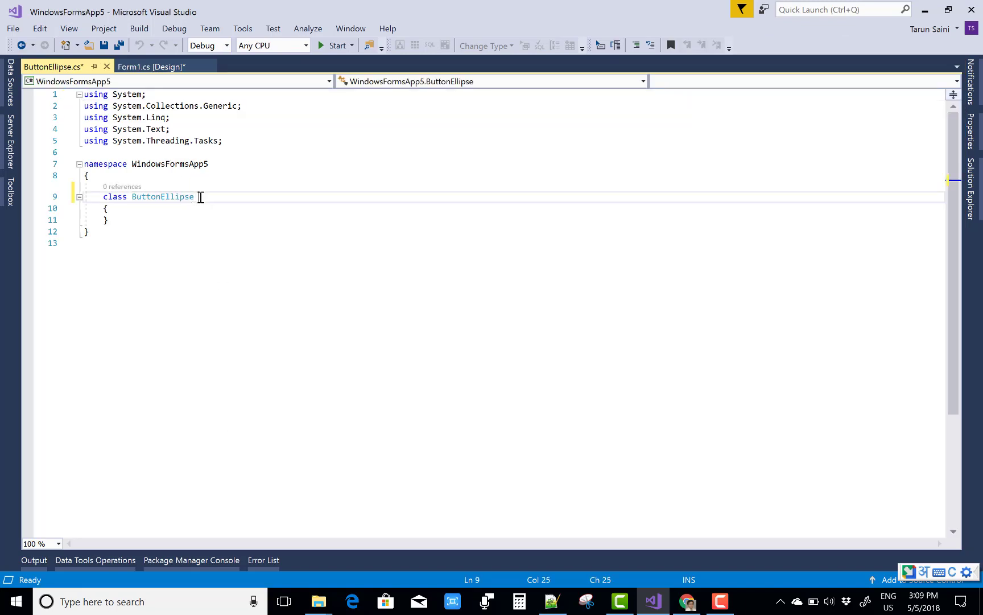
pyautogui.write('Butt')
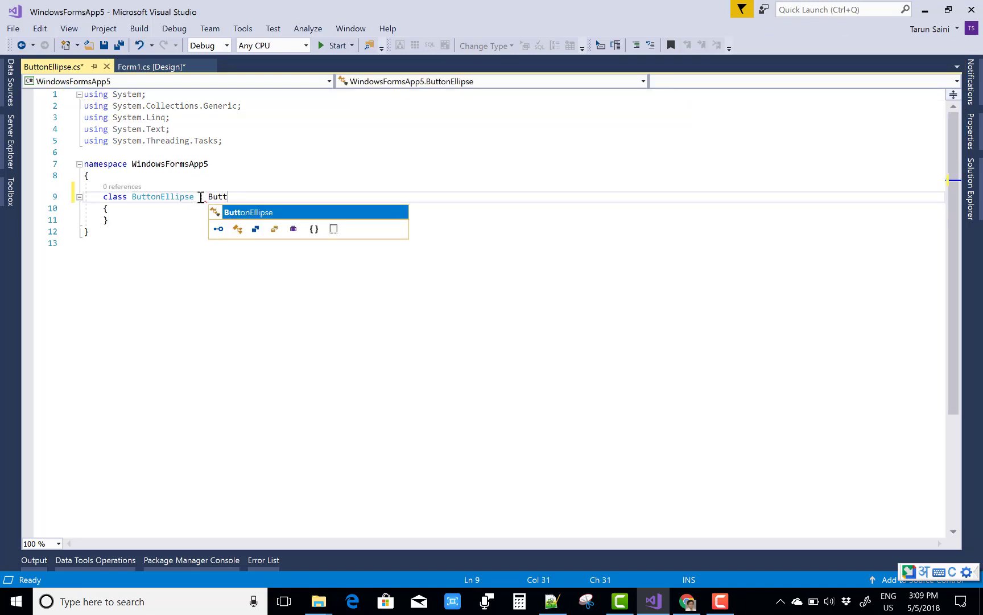
pyautogui.write('on')
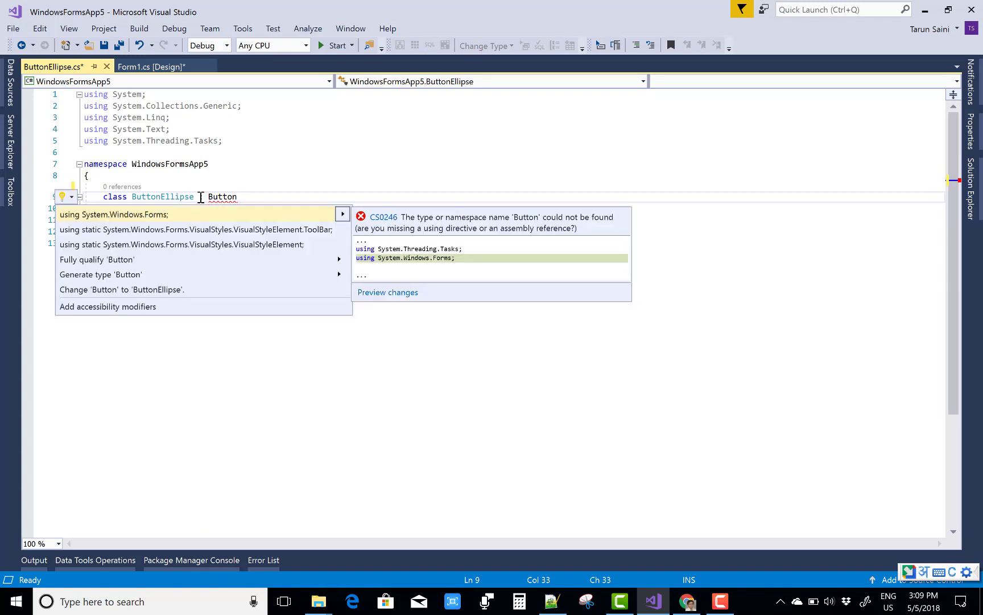
pyautogui.click(114, 214)
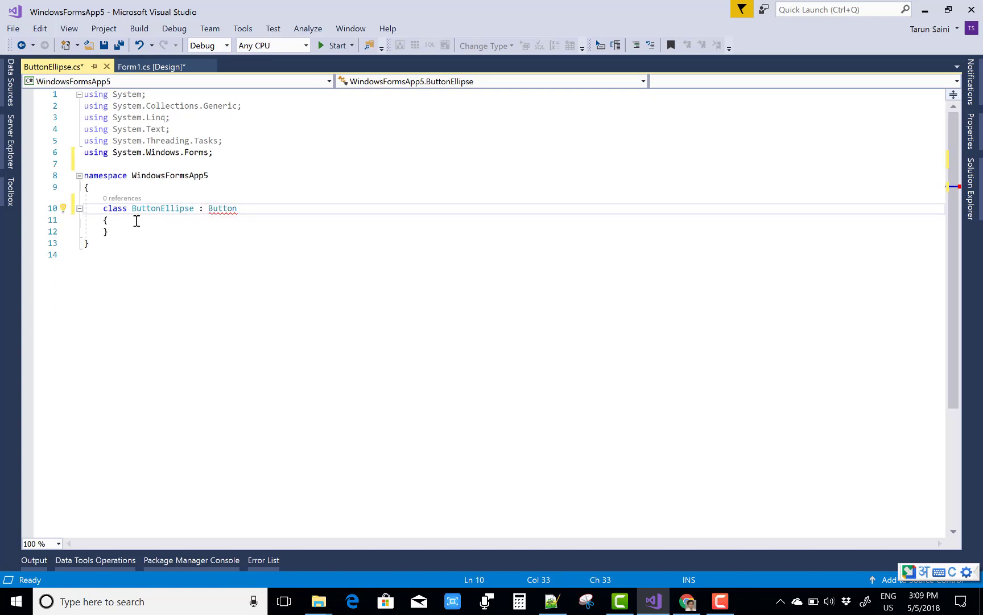
# Begin a 'protected override void OnPaint' method inside the class body
pyautogui.press('enter')
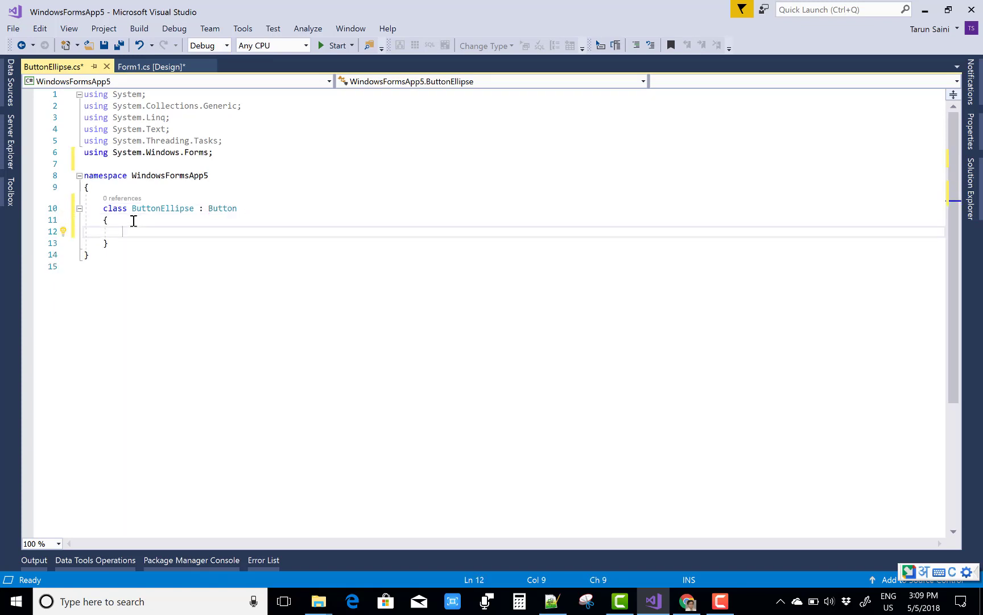
pyautogui.write('protected')
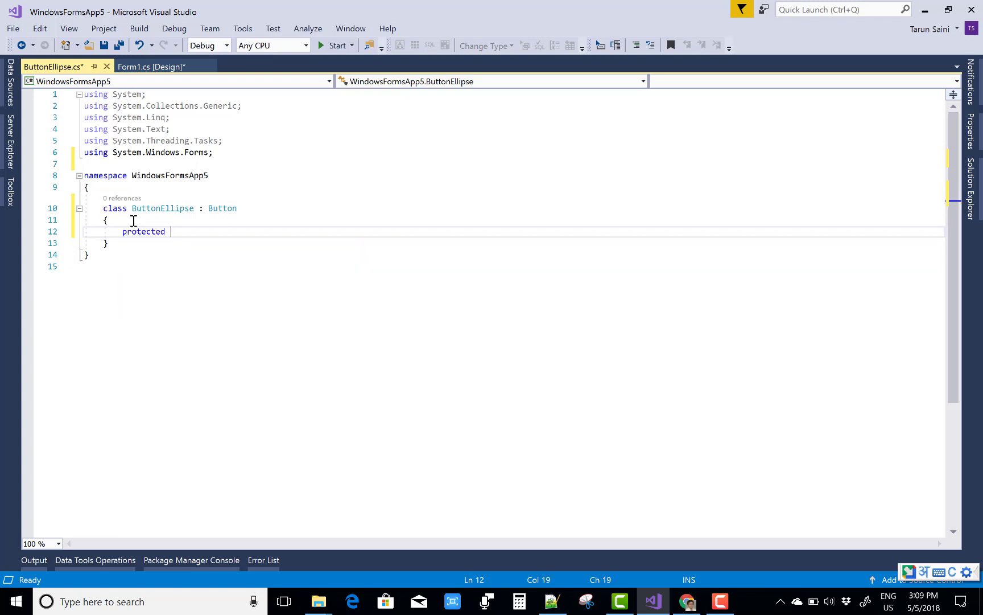
pyautogui.write('override void O')
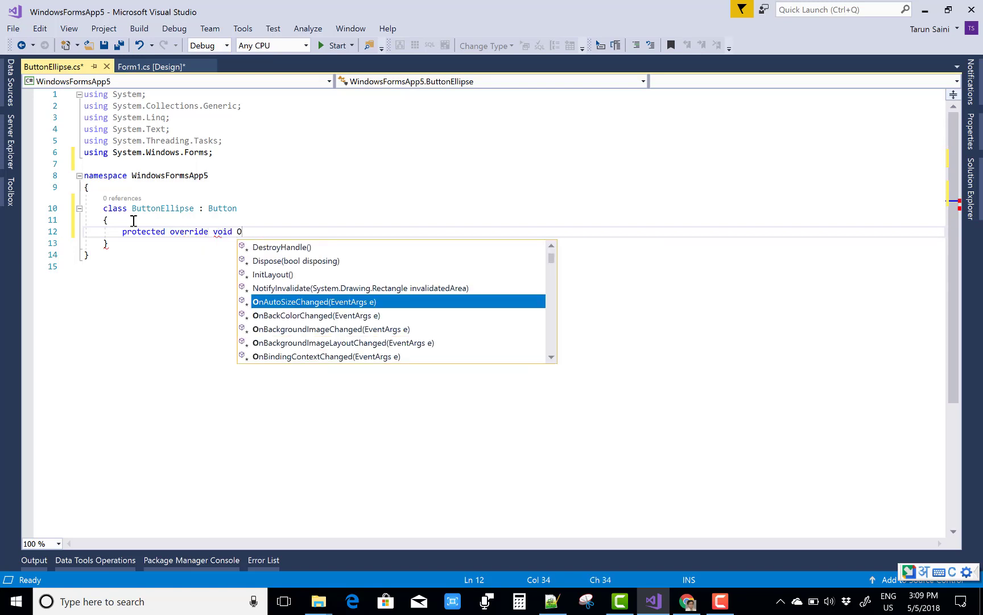
pyautogui.write('npaint(PaintEventArgs pevent')
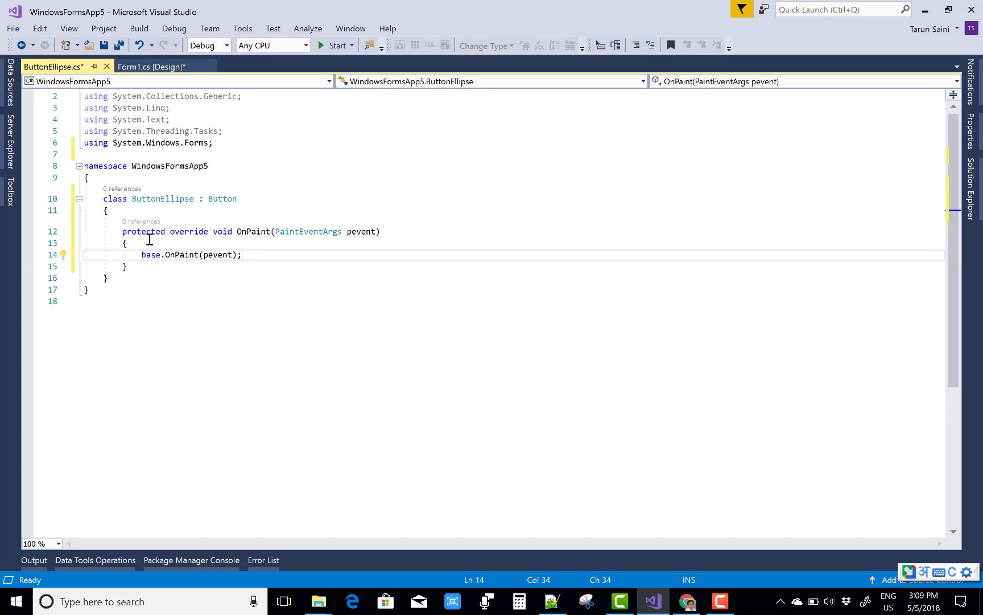
# Write 'GraphicsPath graphics = new GraphicsPath();' with System.Drawing.Drawing2D imported
pyautogui.write('Grap')
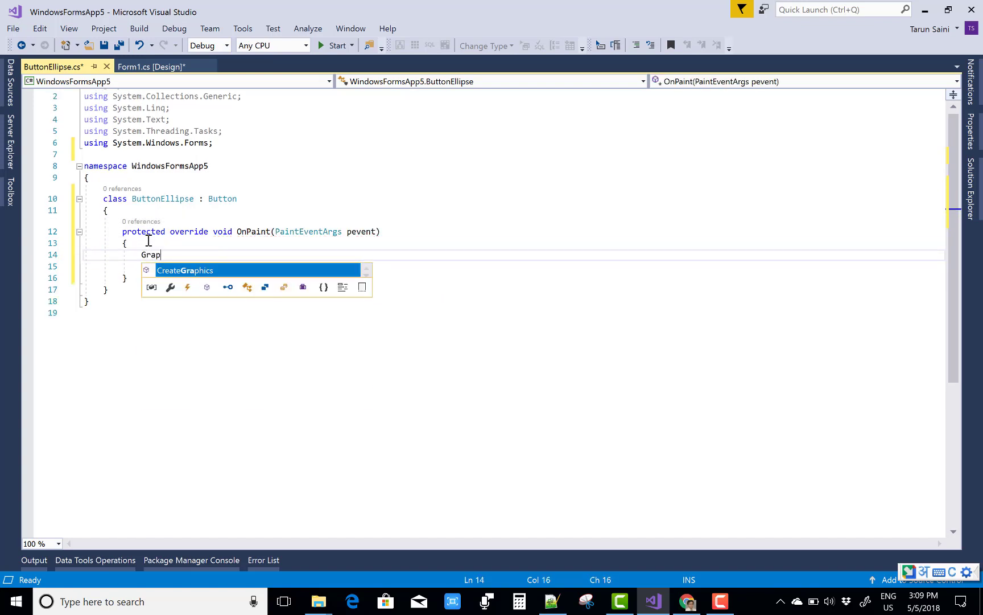
pyautogui.write('hics')
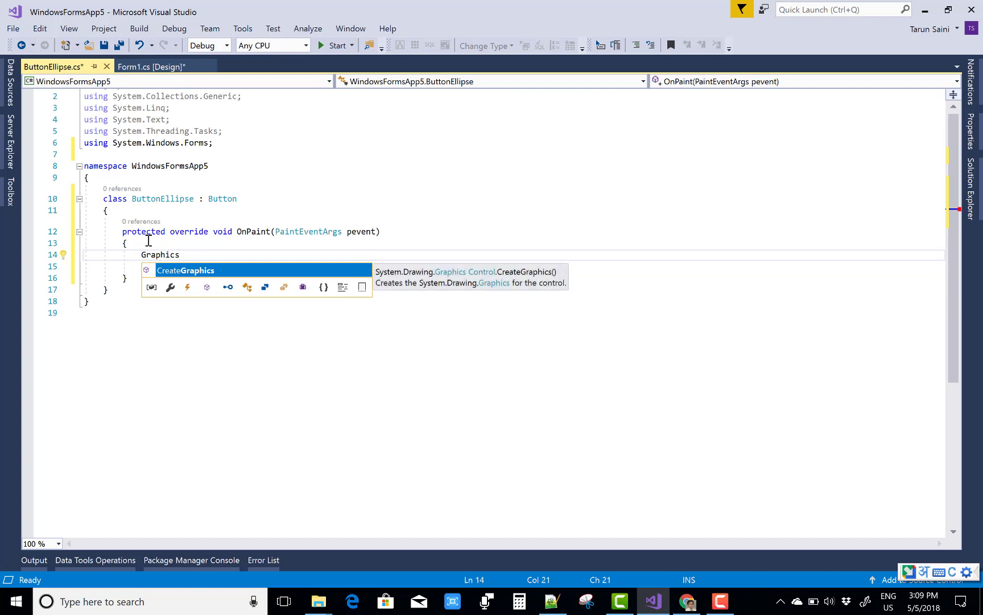
pyautogui.write('Path')
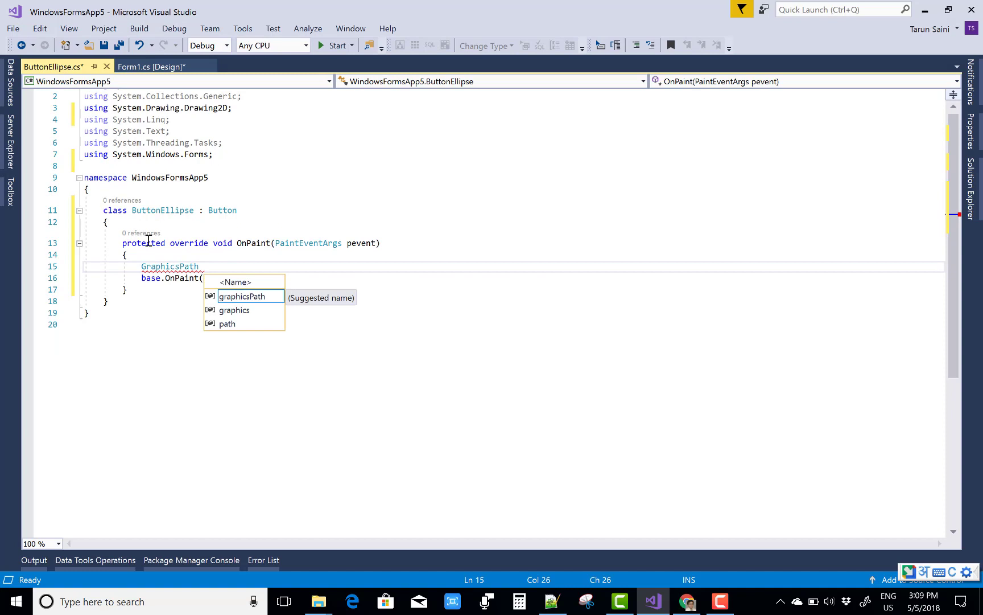
pyautogui.write('graphics = n')
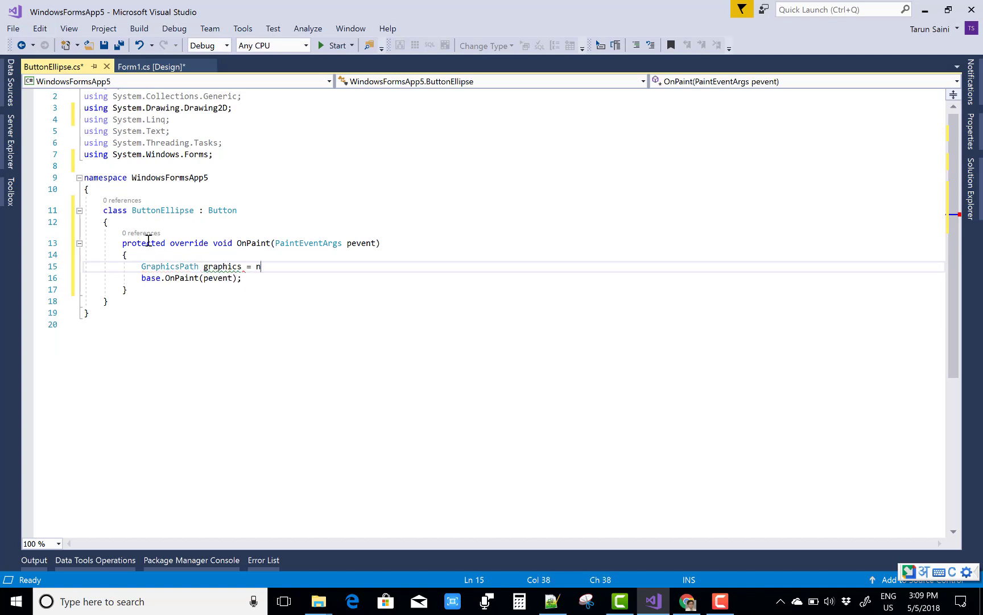
pyautogui.write('ew GraphicsPath();')
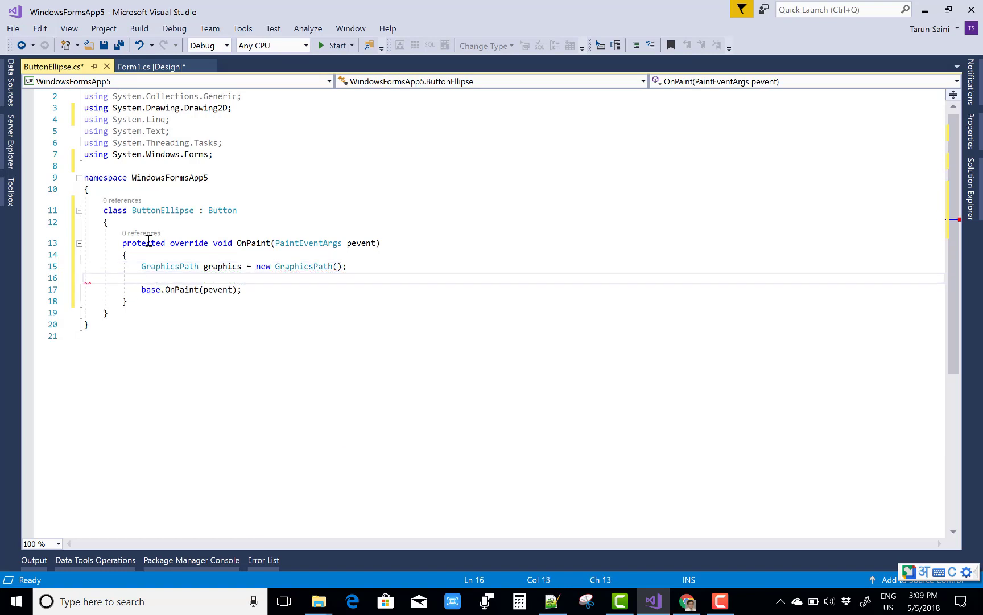
# Write 'graphics.AddEllipse(0, 0, ClientSize.Width, ClientSize.Height);' in OnPaint
pyautogui.write('graphics')
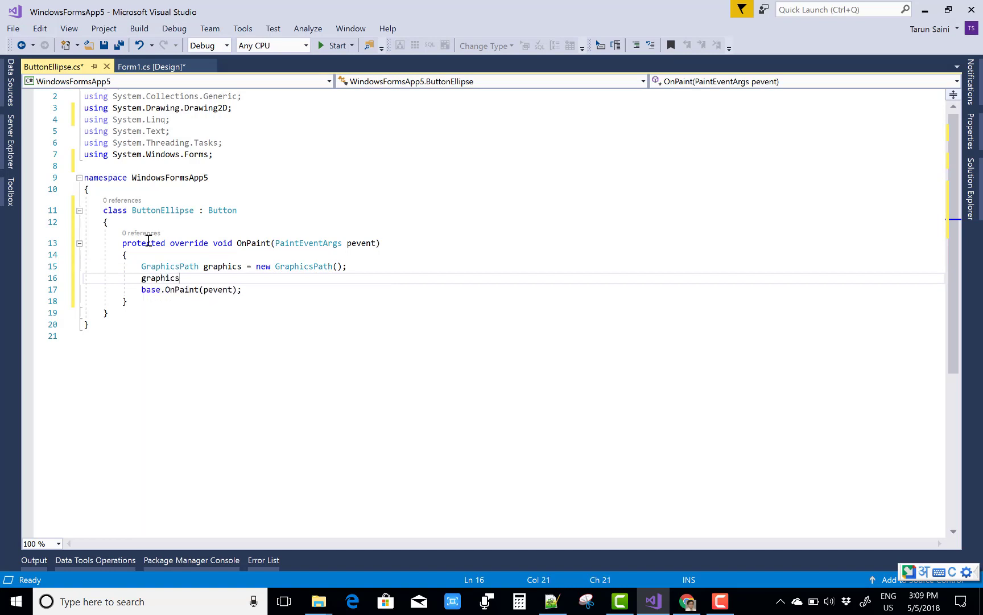
pyautogui.write('.a')
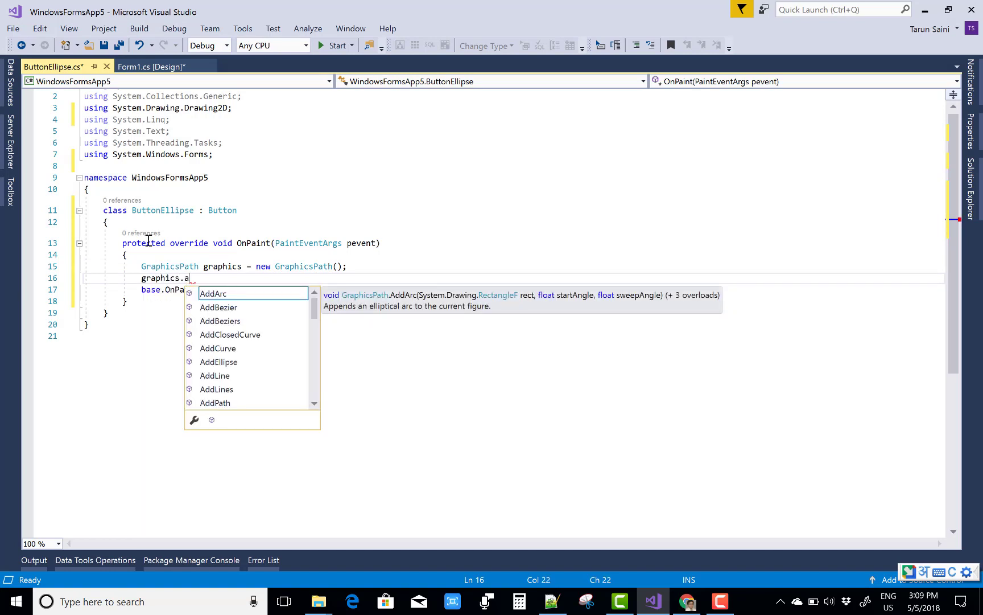
pyautogui.write('ddEllipse')
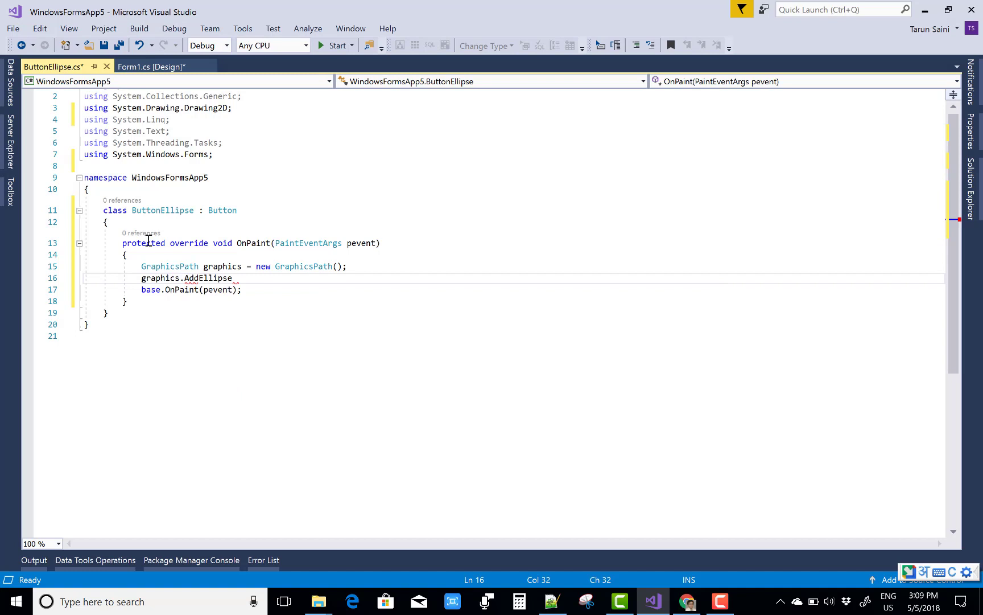
pyautogui.write('(0,0,')
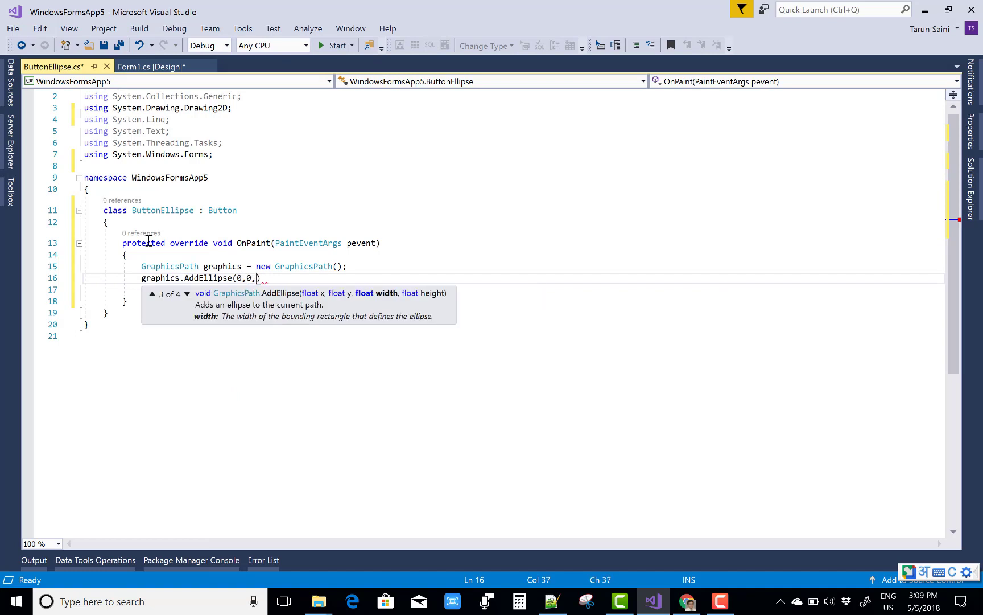
pyautogui.write('client')
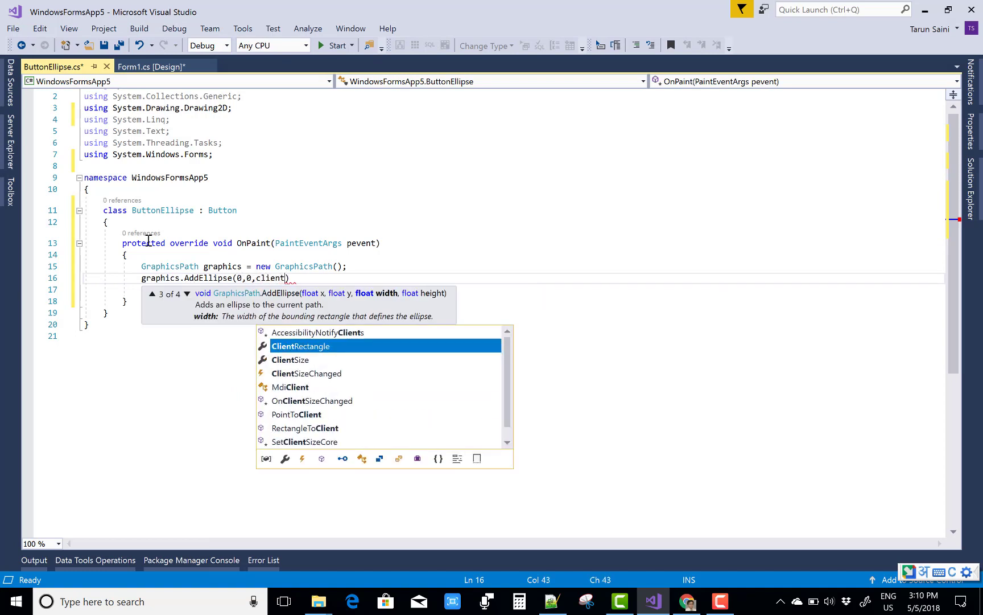
pyautogui.write('Size.')
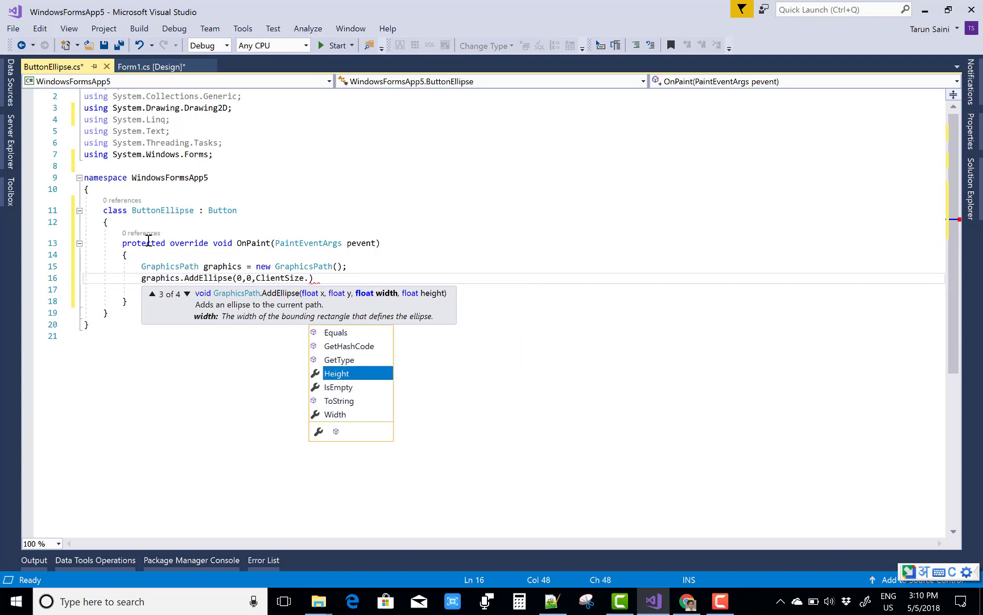
pyautogui.write('Width,')
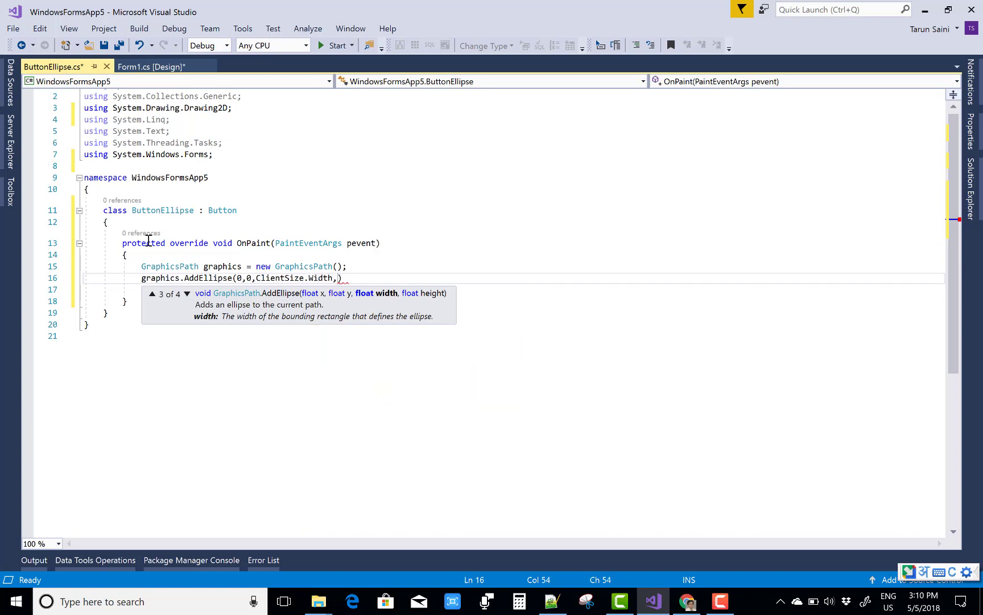
pyautogui.write('ClientSize')
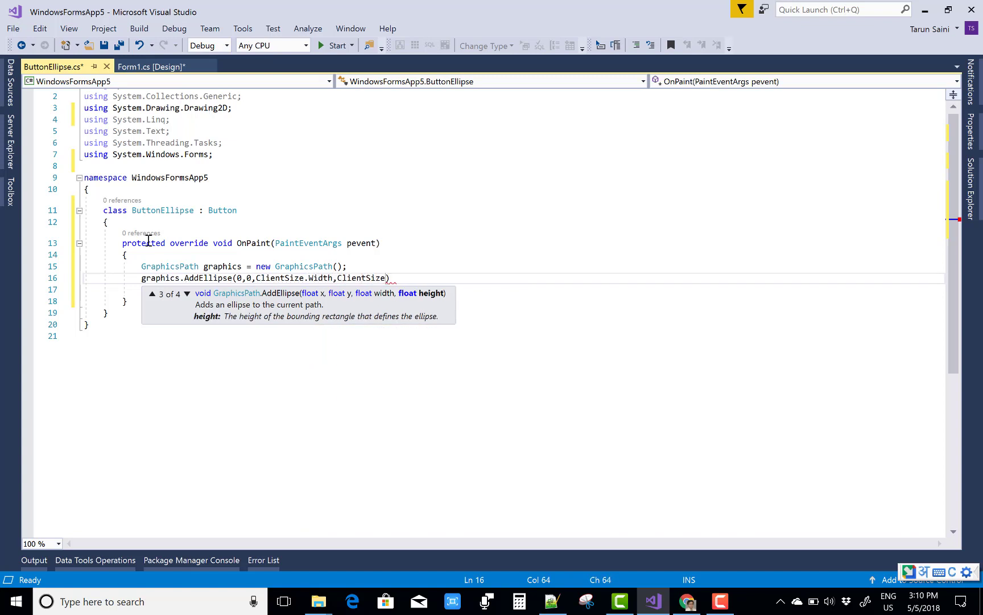
pyautogui.write('.Height')
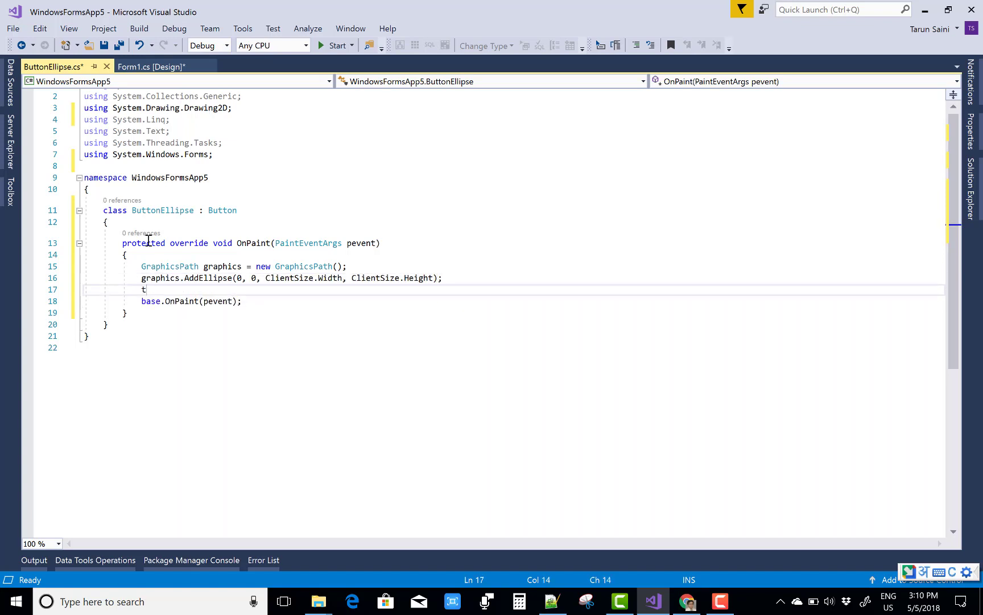
# Write 'this.Region = new System.Drawing.Region(graphics);' and save all changes
pyautogui.write('his.re')
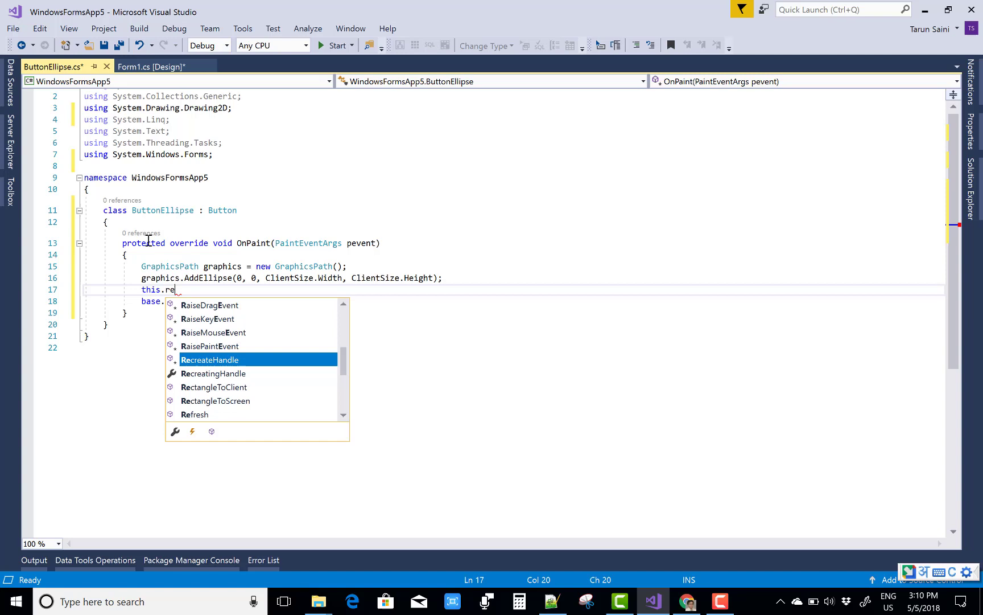
pyautogui.write('Region =')
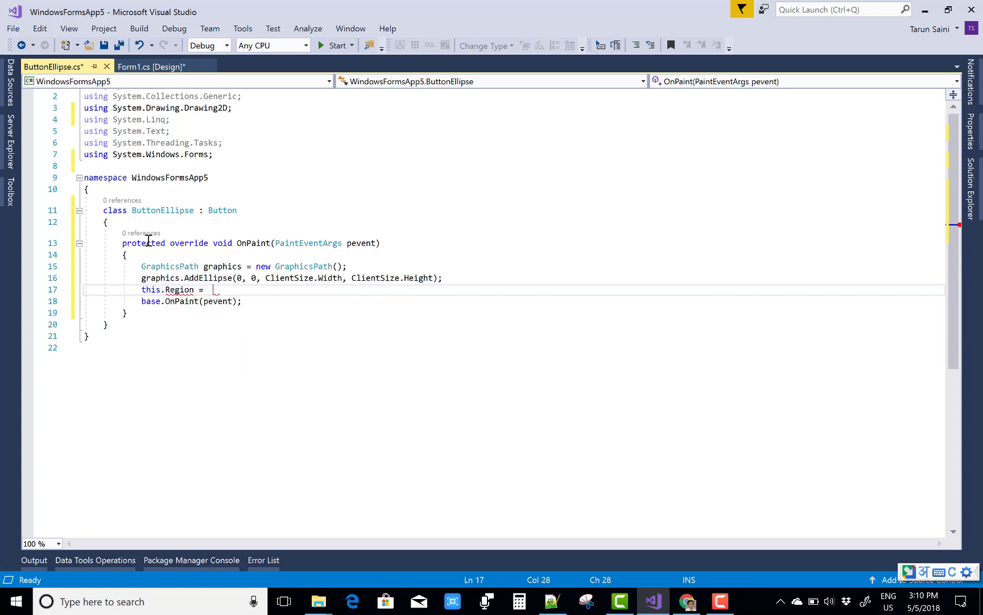
pyautogui.write('new System.Drawing.Region(')
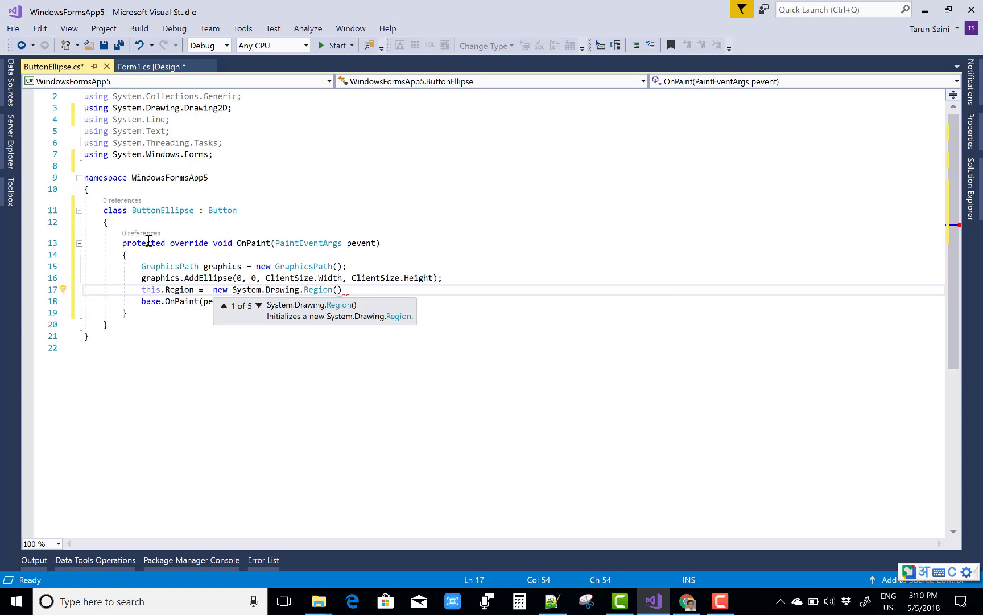
pyautogui.write('graphics')
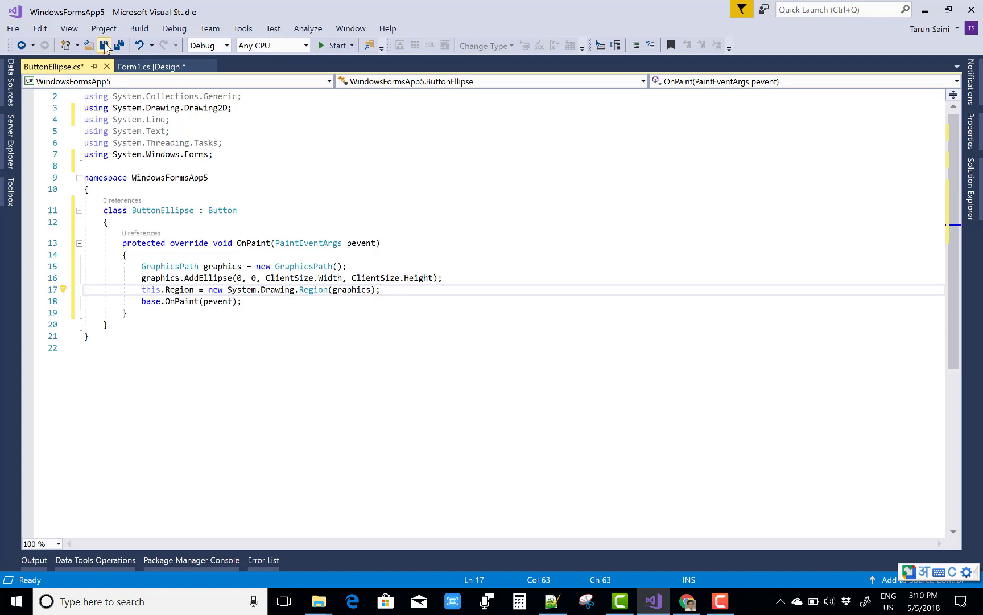
pyautogui.click(149, 66)
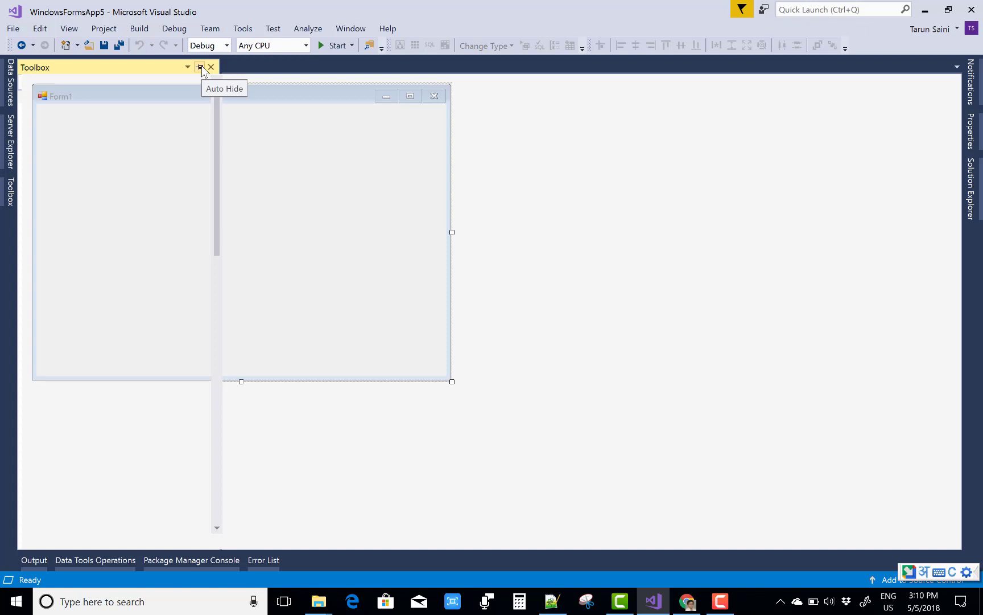
# Pin the Toolbox open and collapse the All Windows Forms and Data groups to reveal ButtonEllipse
pyautogui.click(199, 67)
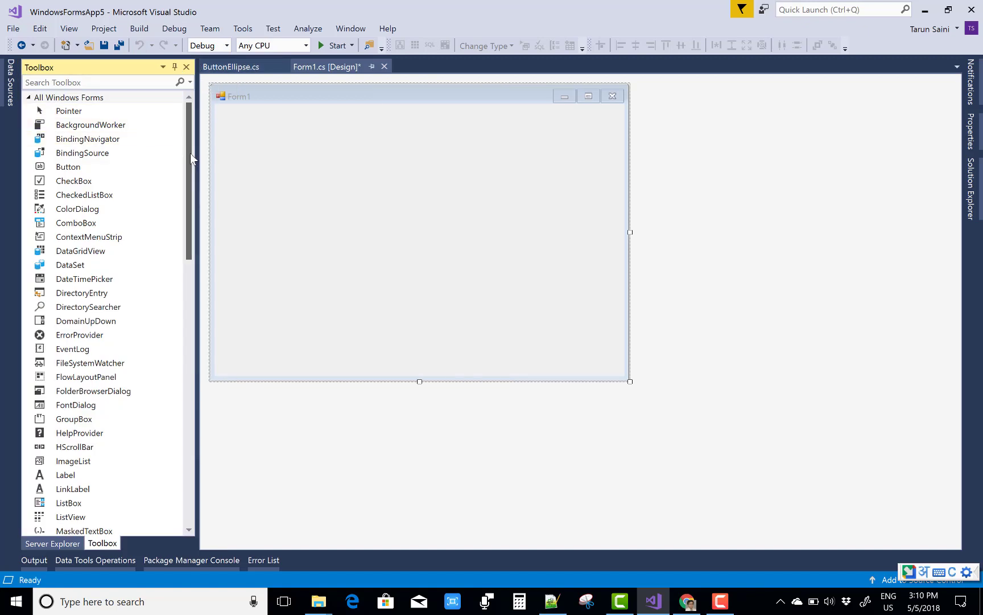
pyautogui.click(95, 82)
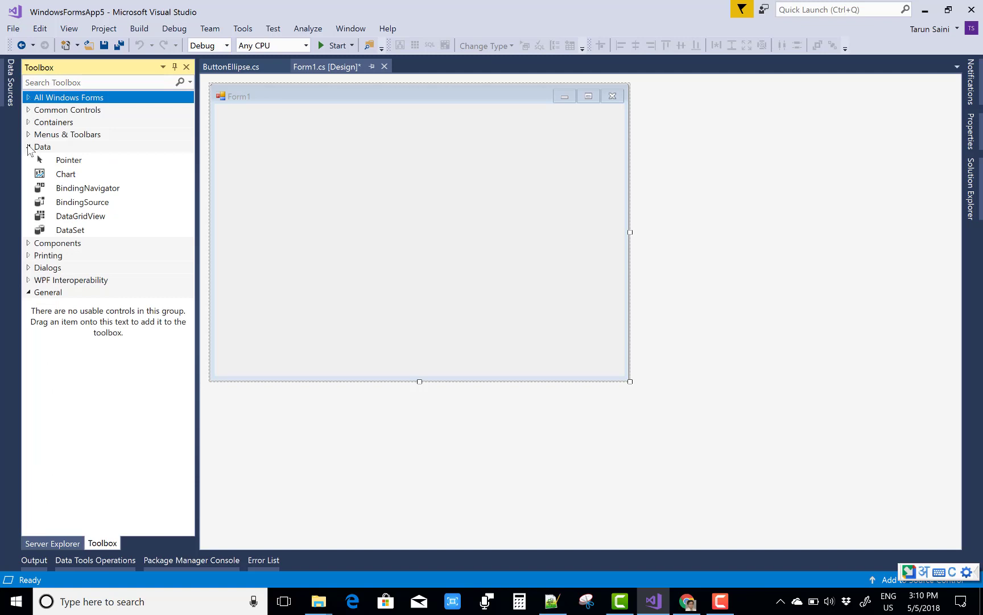
pyautogui.click(28, 146)
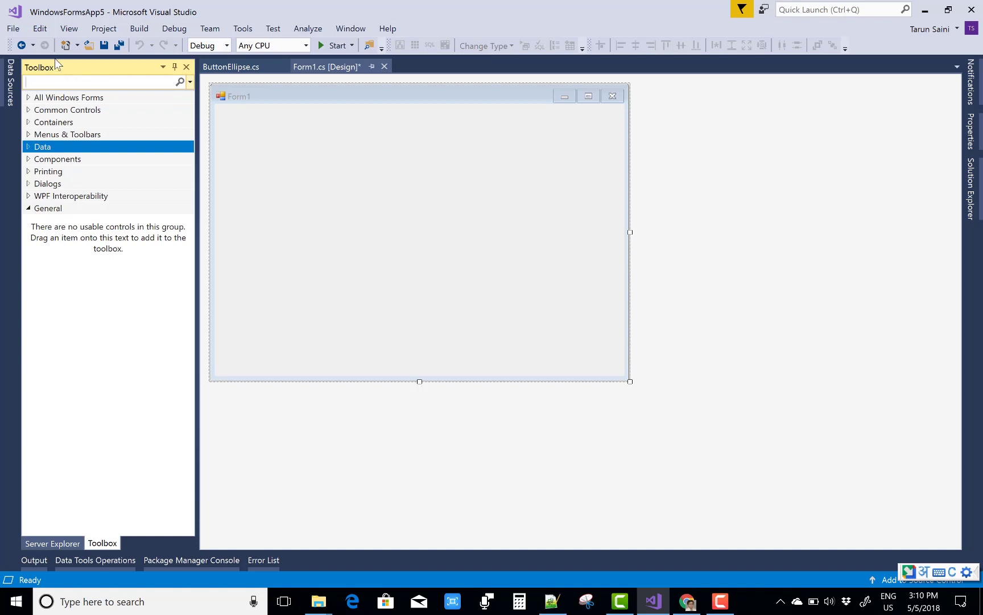
pyautogui.click(420, 232)
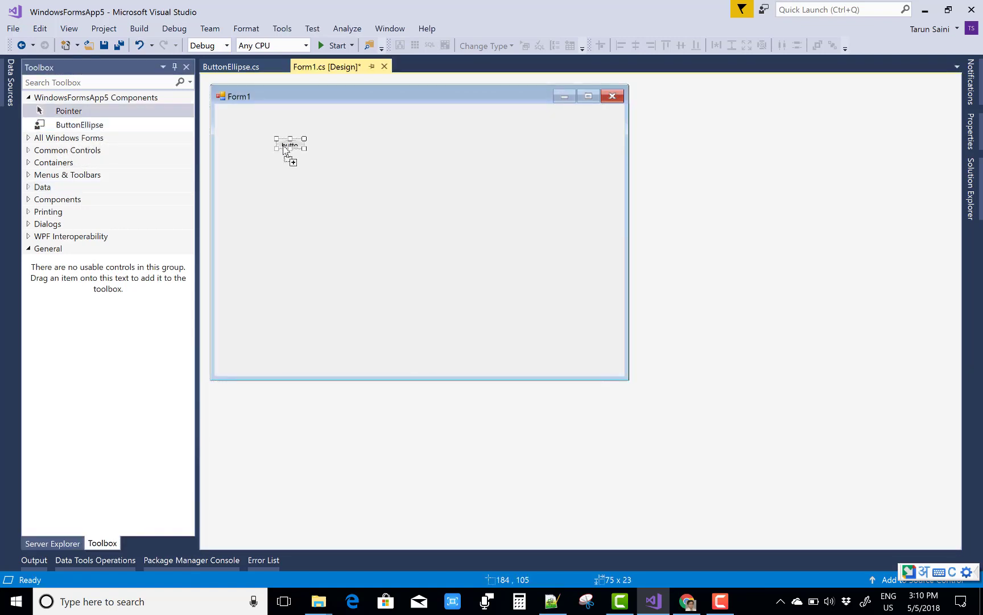
# Place a ButtonEllipse on Form1, size it to 235 × 158 and bring up its properties
pyautogui.moveTo(305, 152); pyautogui.dragTo(391, 211)
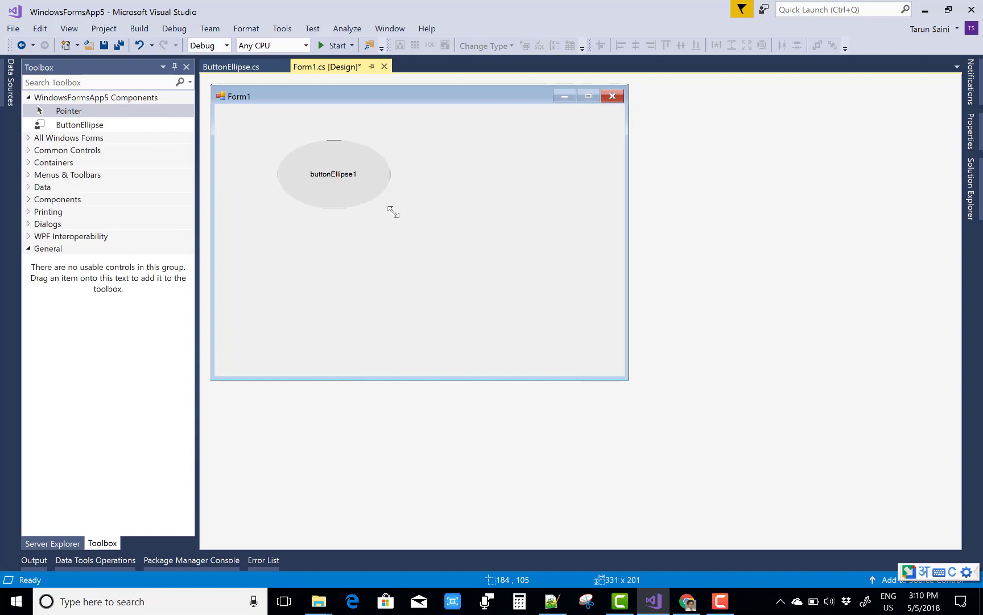
pyautogui.moveTo(393, 211); pyautogui.dragTo(358, 195)
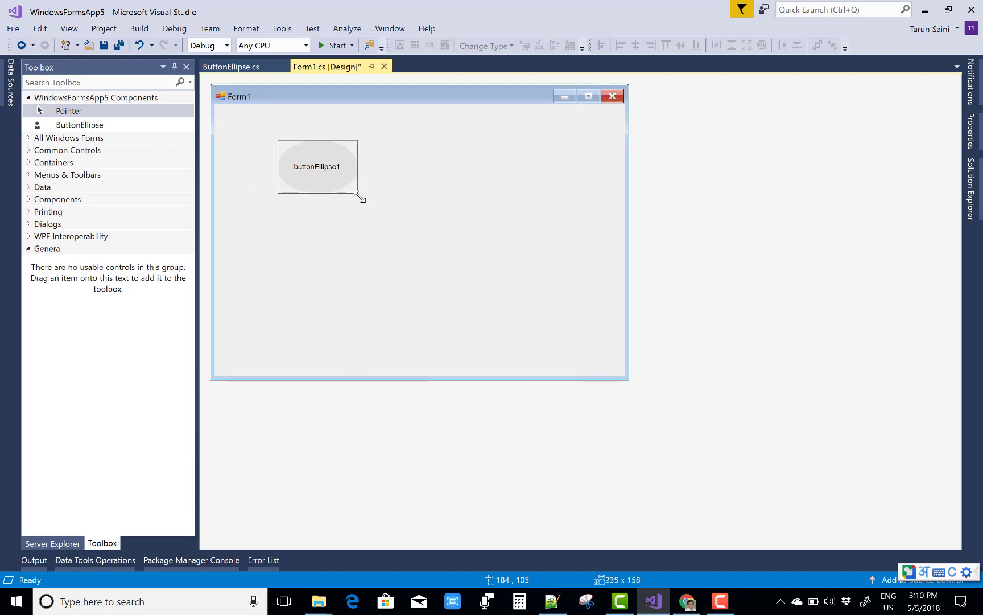
pyautogui.click(316, 166)
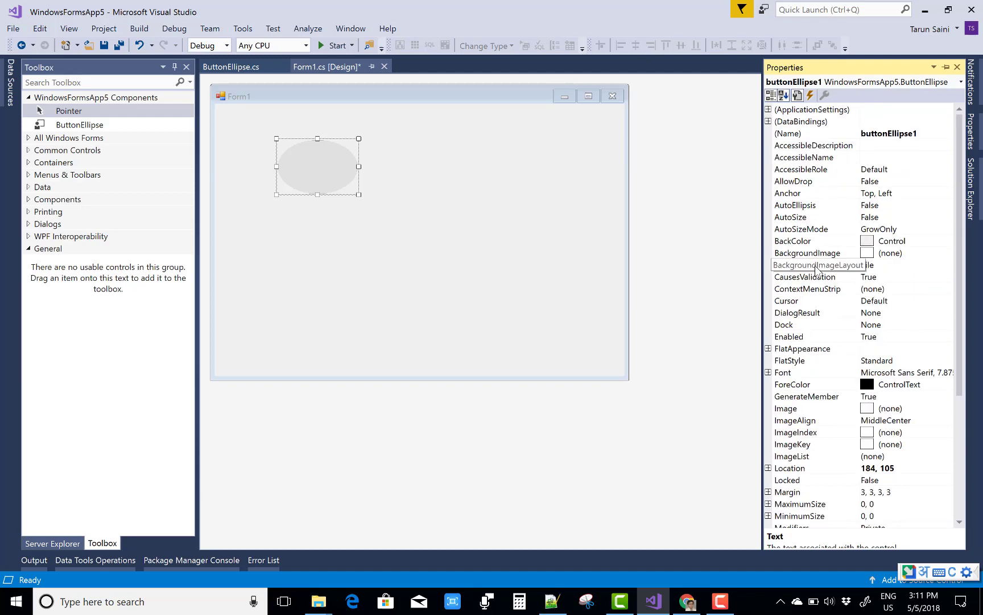
# Set BackgroundImage to an imported local cat-silhouette image file and confirm
pyautogui.click(808, 253)
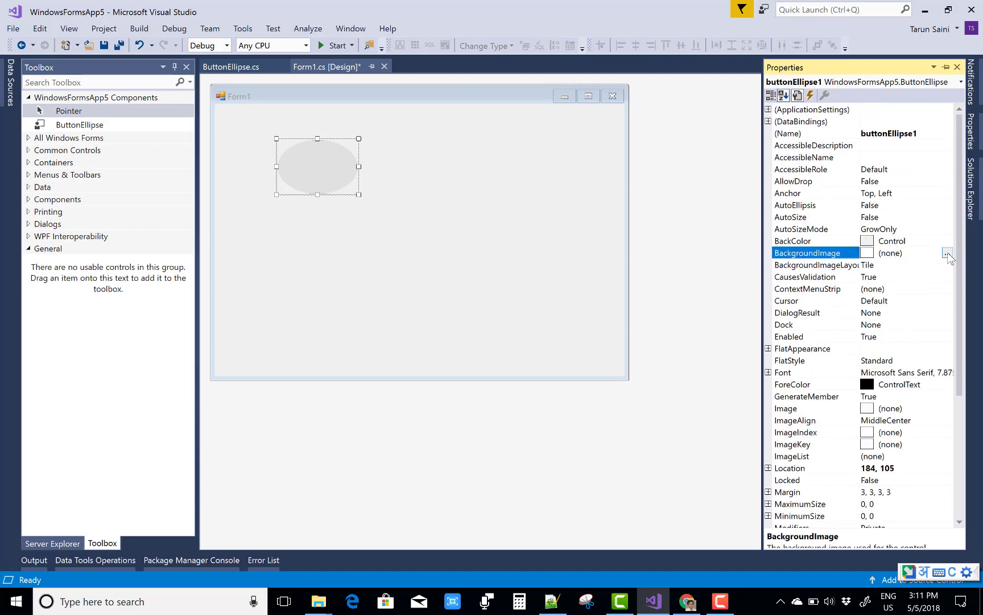
pyautogui.click(948, 253)
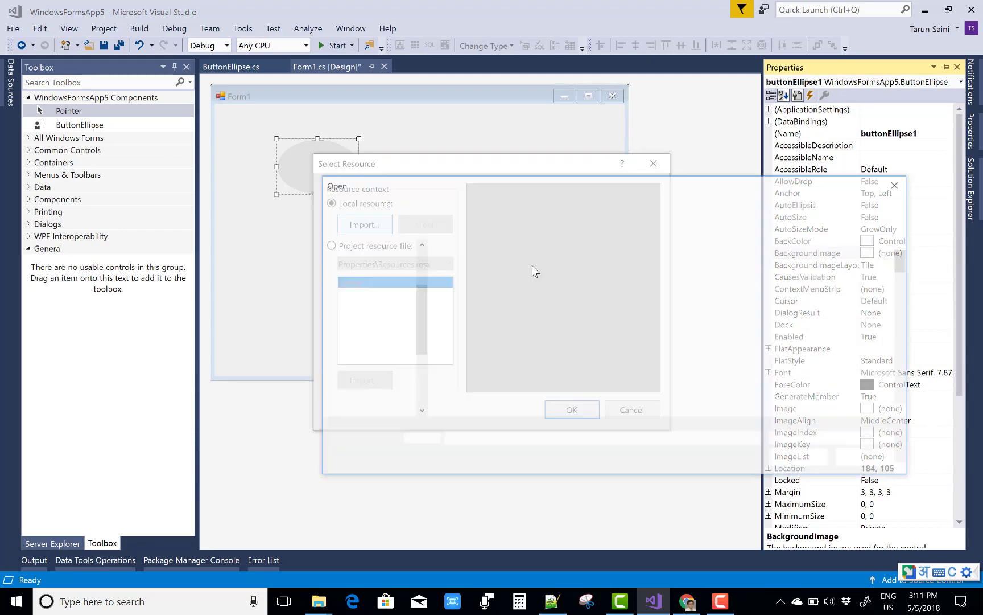
pyautogui.click(364, 224)
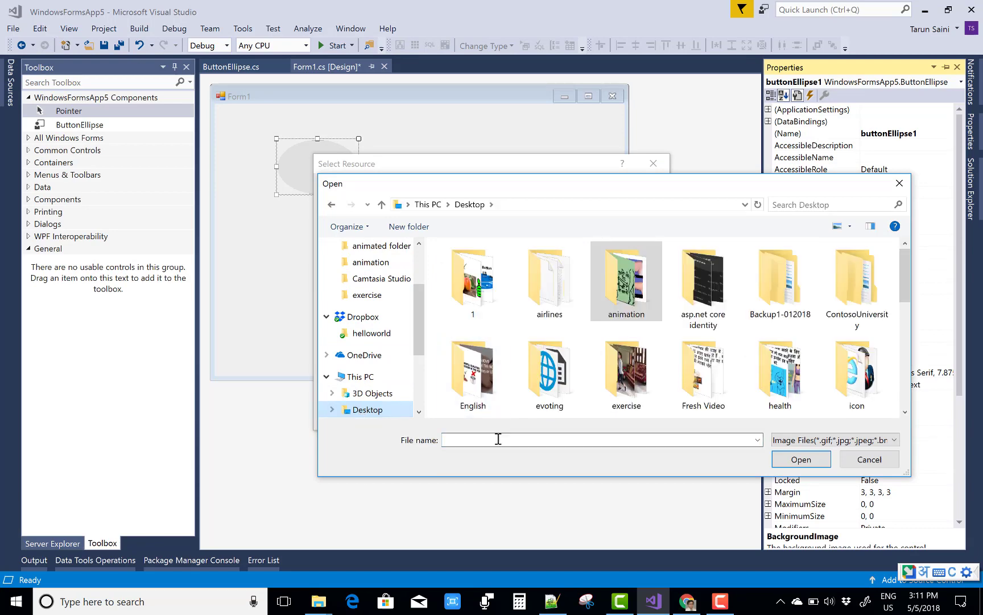
pyautogui.write('cat with girl.png')
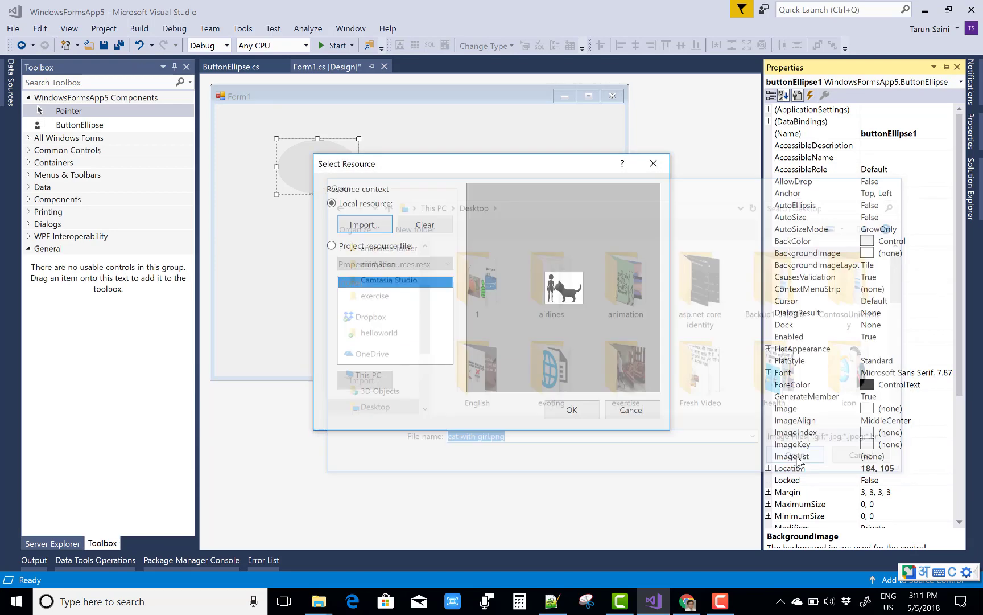
pyautogui.click(570, 410)
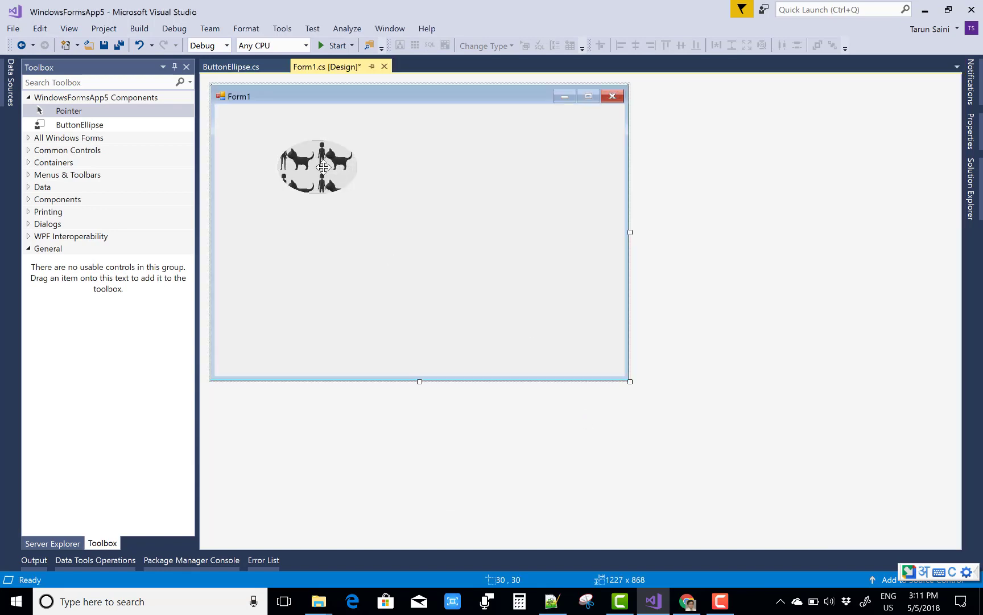
pyautogui.click(317, 167)
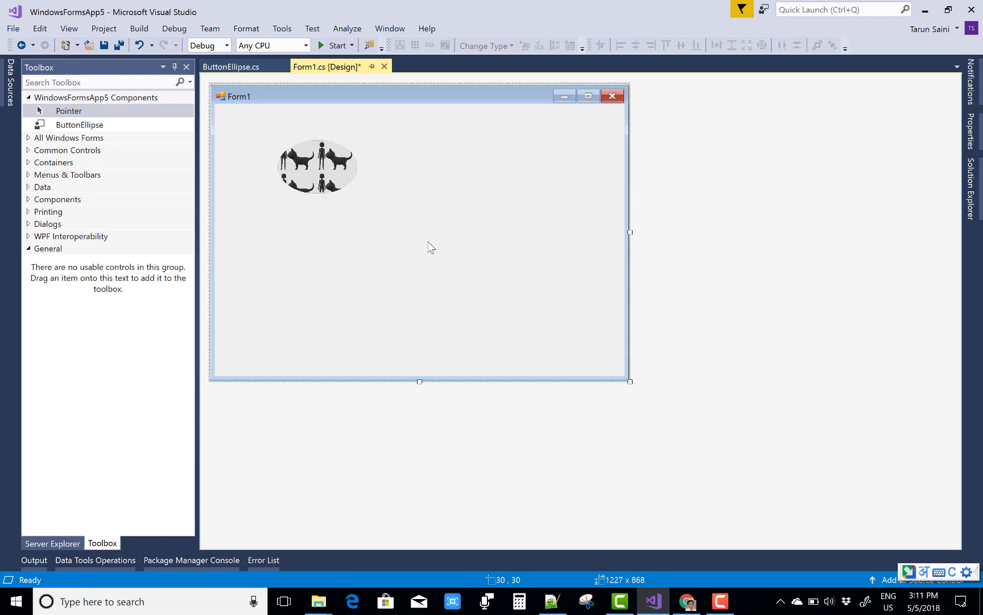
# Set buttonEllipse1's Text property to a 'Click m…' caption and save Form1
pyautogui.rightClick(317, 166)
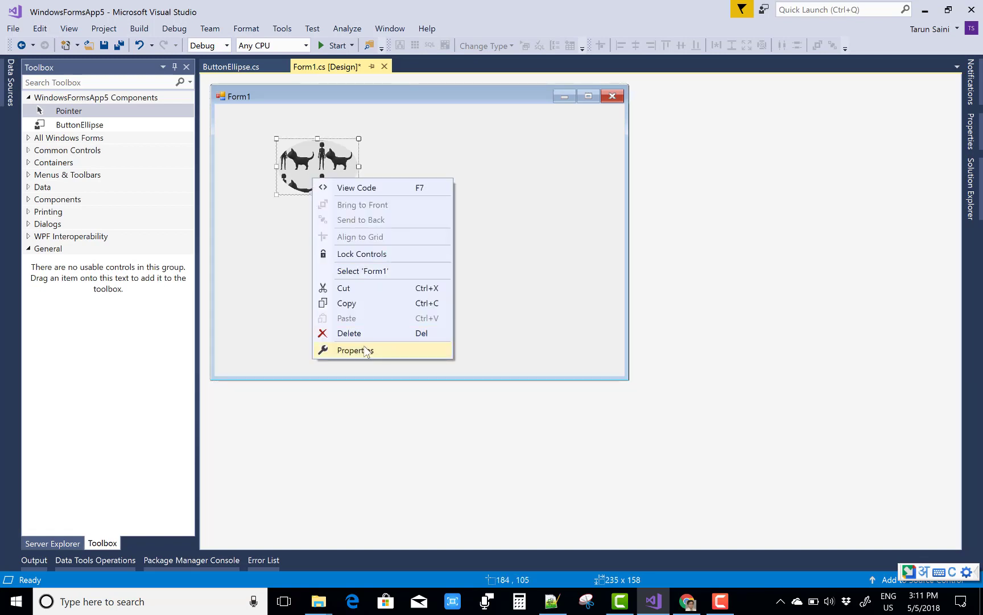
pyautogui.click(355, 349)
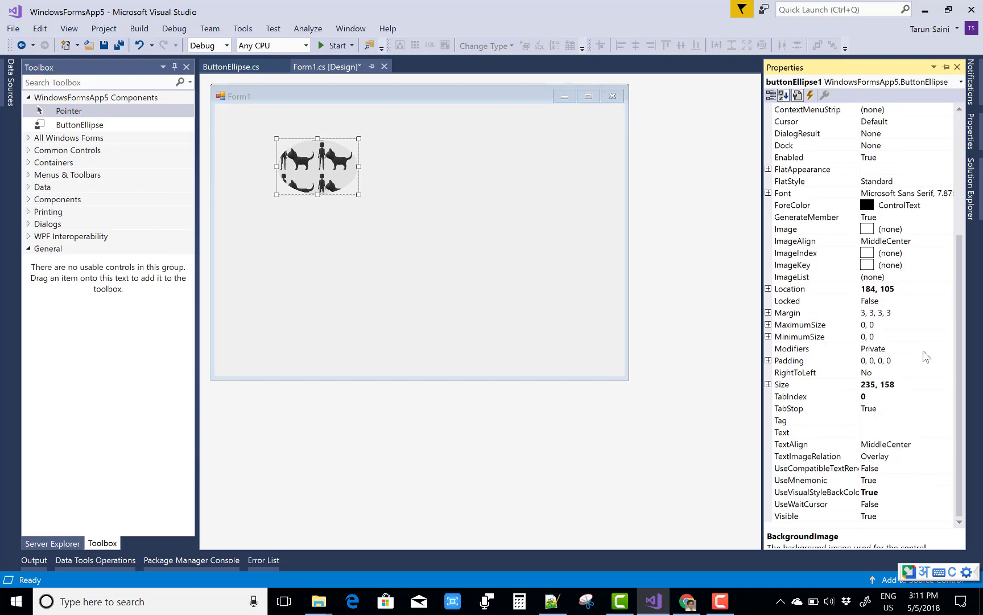
pyautogui.click(803, 431)
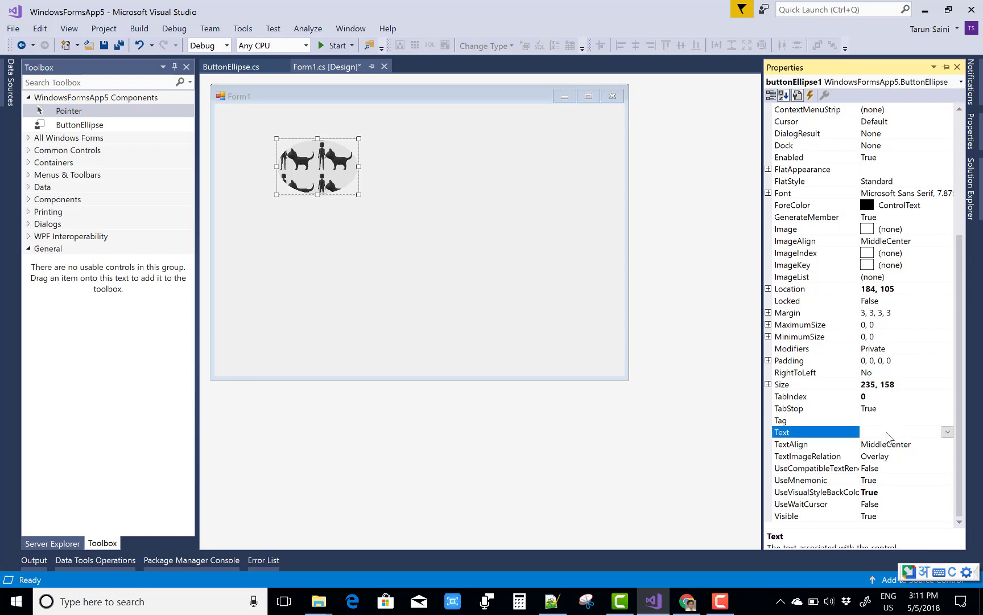
pyautogui.write('Click m')
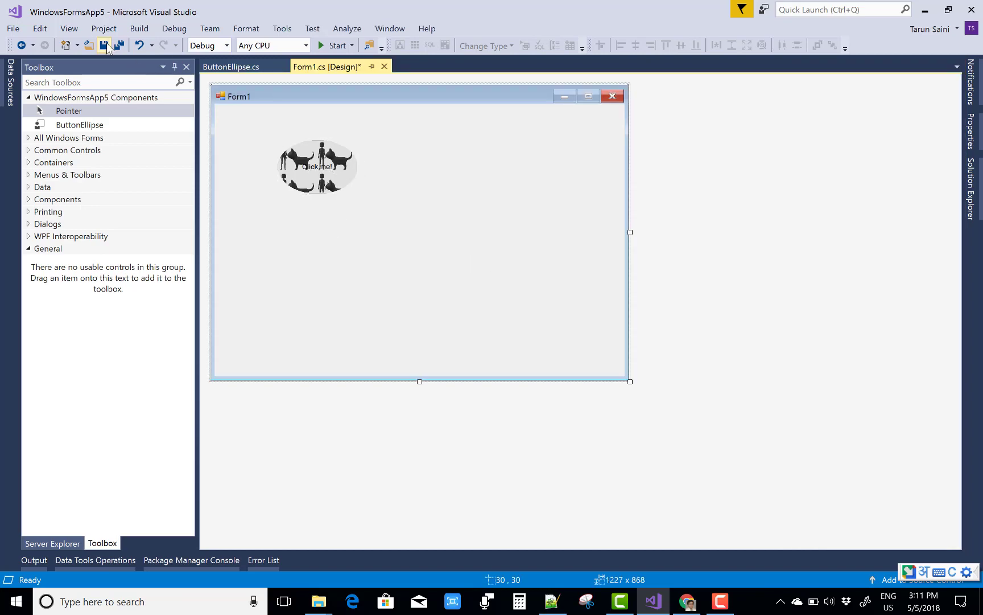
pyautogui.click(105, 44)
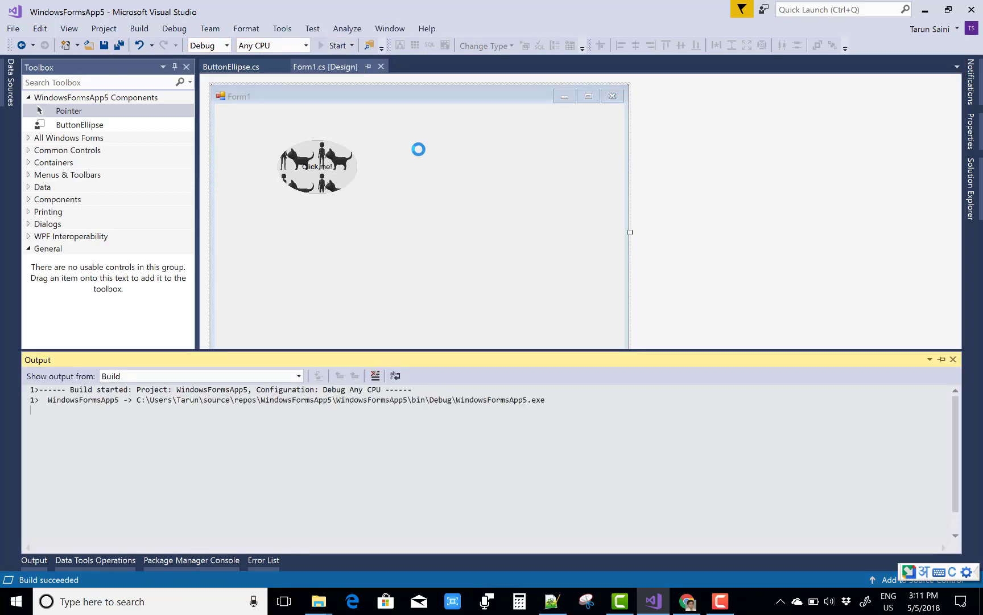
# Start the app to show the elliptical cat-image button running in Form1
pyautogui.click(336, 45)
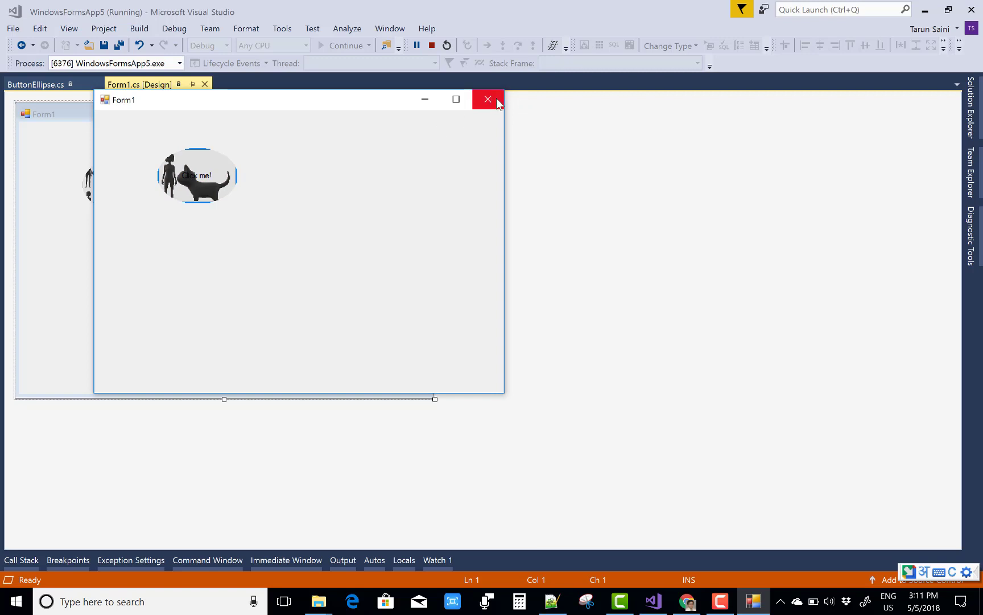
pyautogui.moveTo(518, 111)
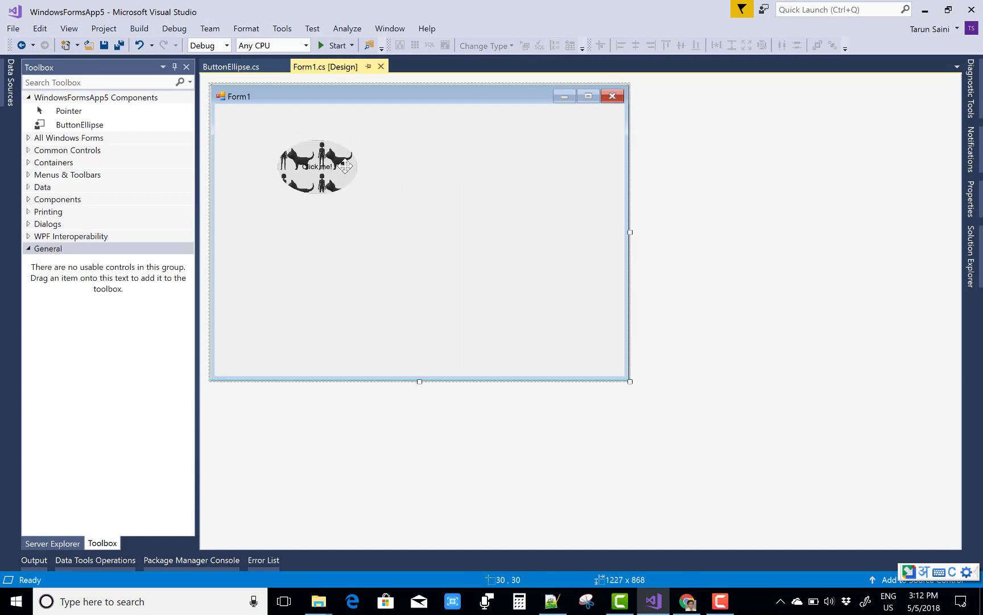
# Set buttonEllipse1's FlatStyle to Flat, save the form and run WindowsFormsApp5
pyautogui.click(319, 165)
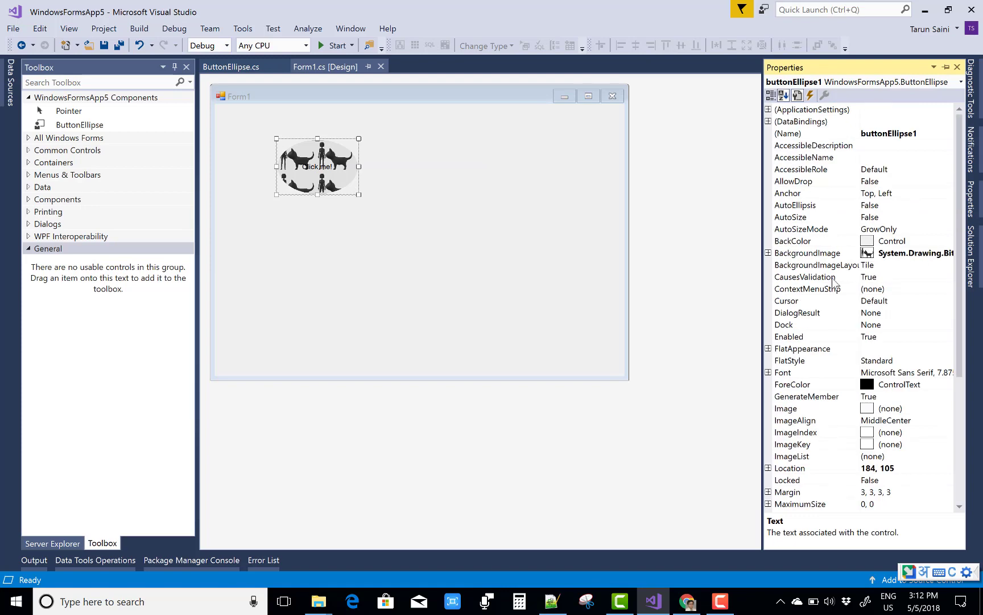
pyautogui.moveTo(893, 365)
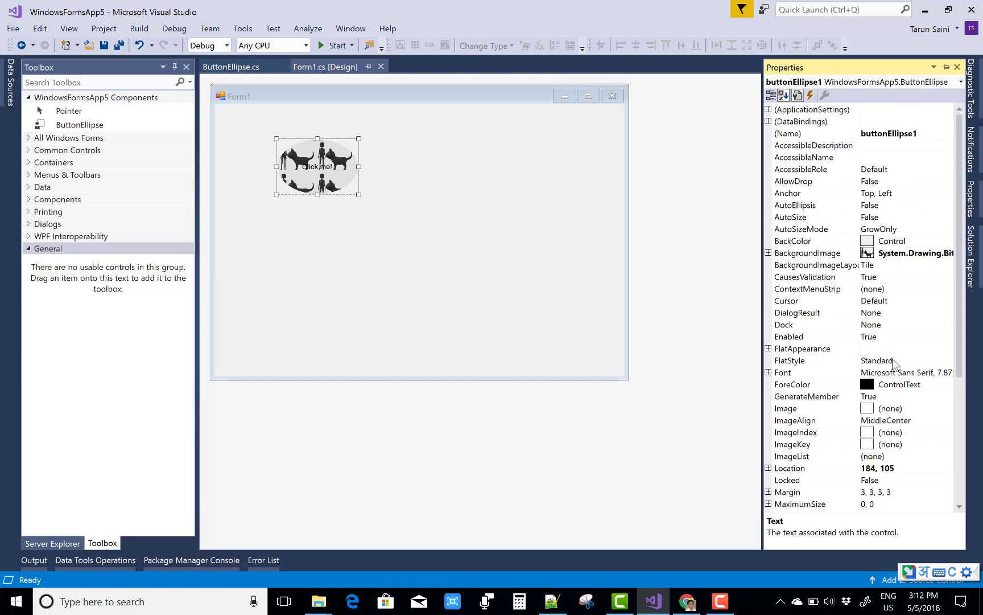
pyautogui.click(947, 359)
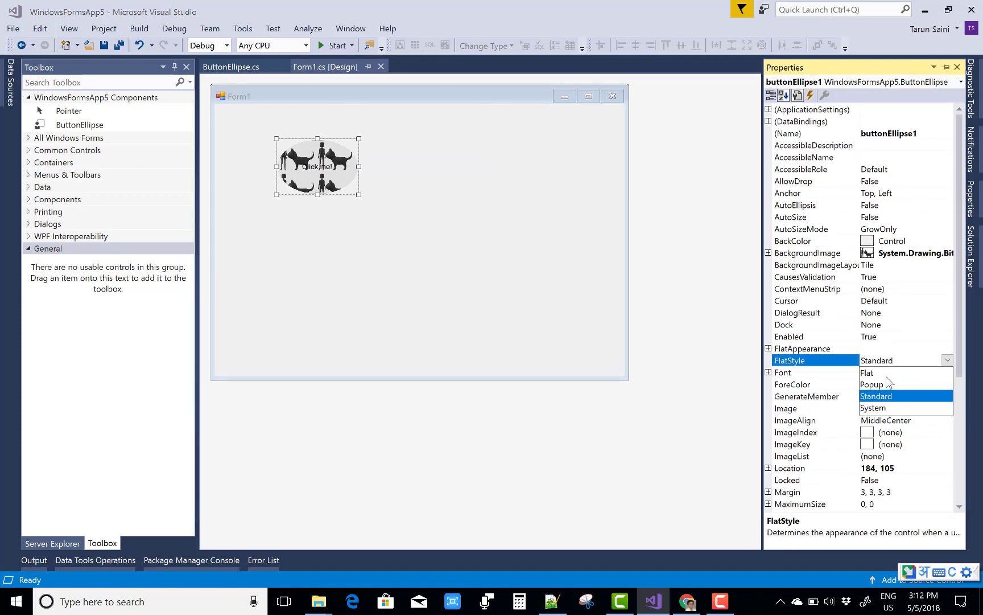
pyautogui.click(868, 372)
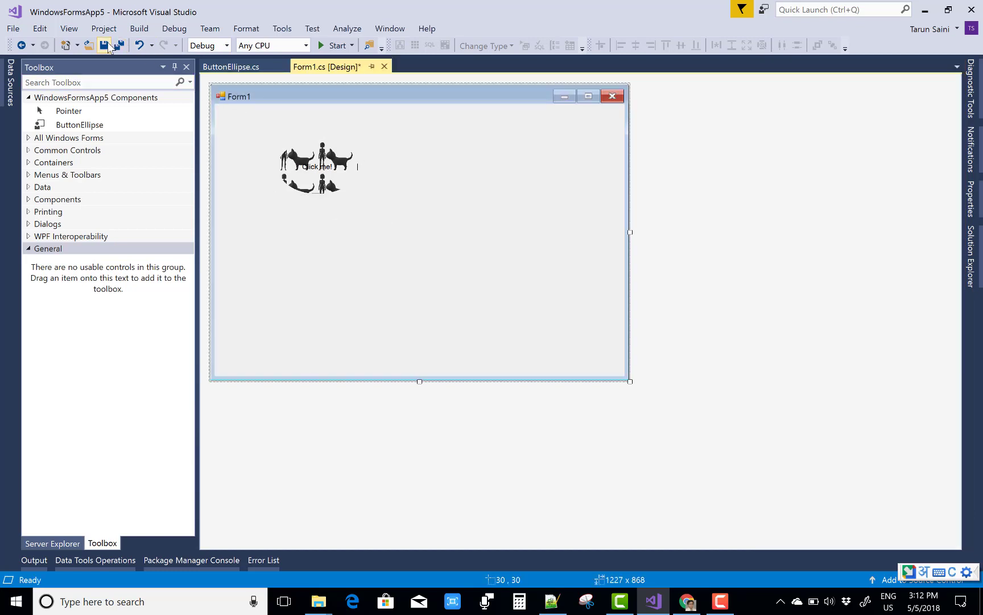
pyautogui.click(337, 46)
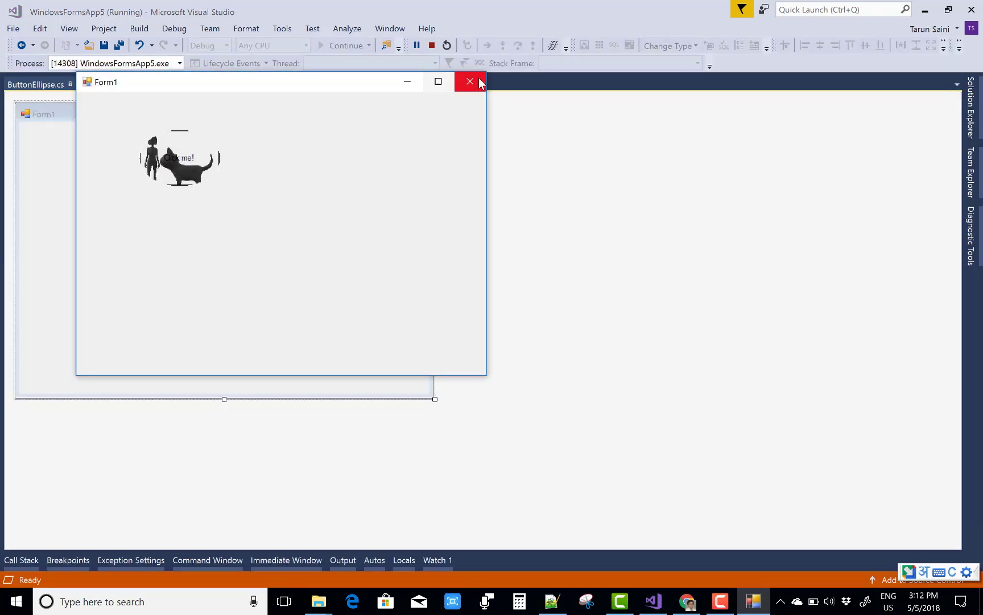
# Close the running form and return to Form1's designer showing the cat-image button
pyautogui.click(470, 82)
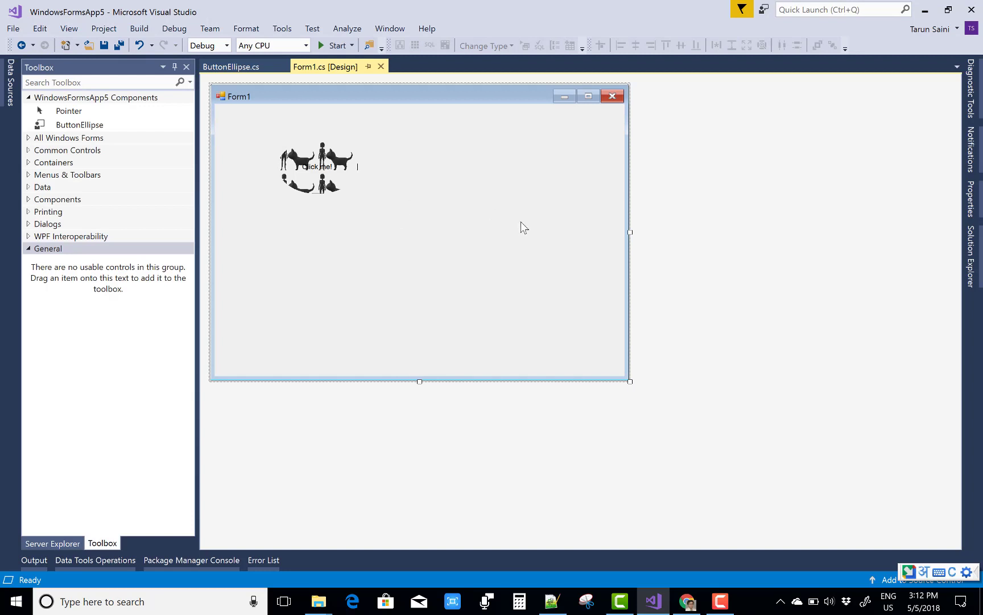
pyautogui.moveTo(975, 112)
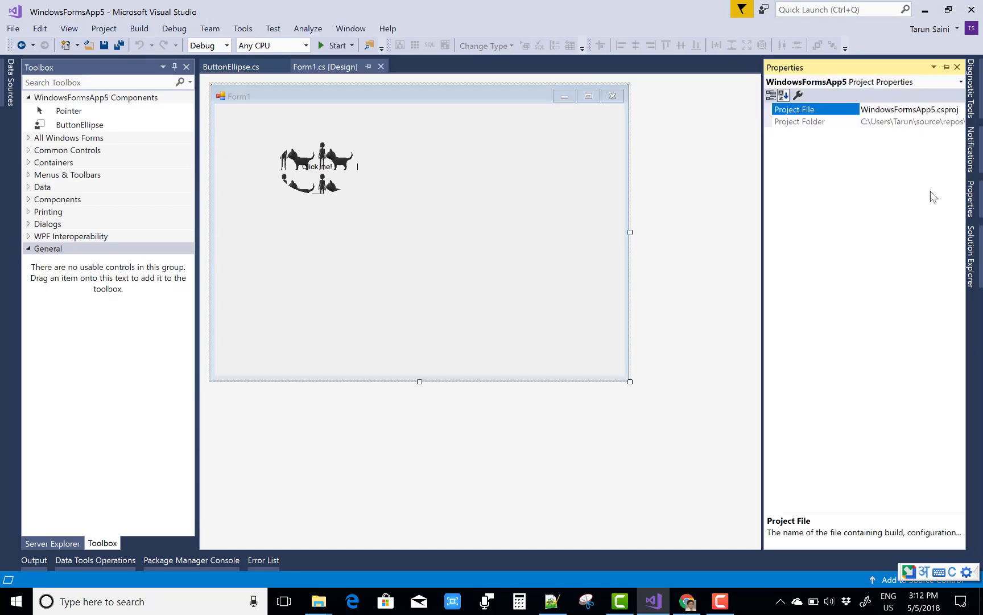
pyautogui.click(318, 166)
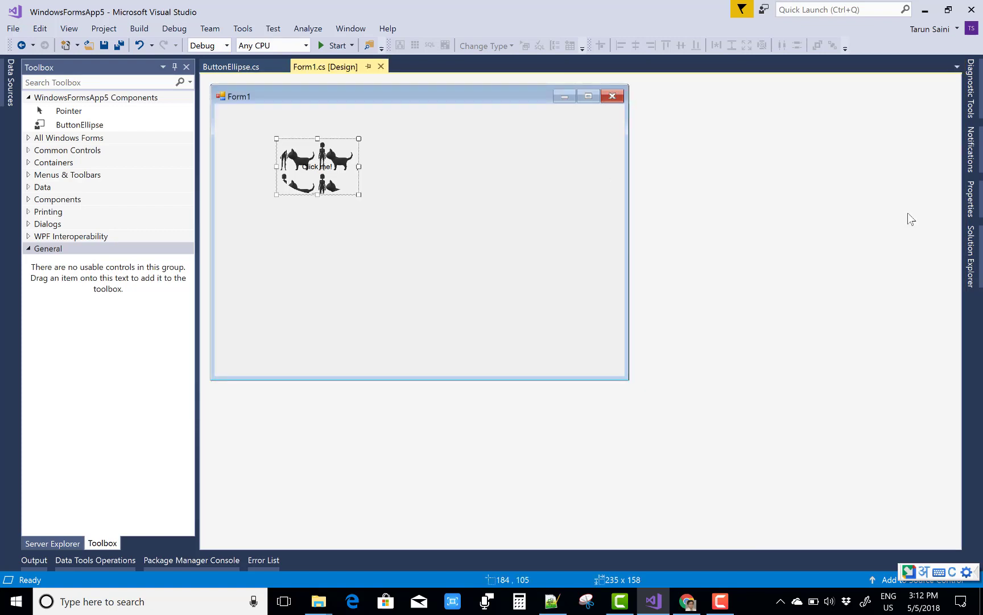